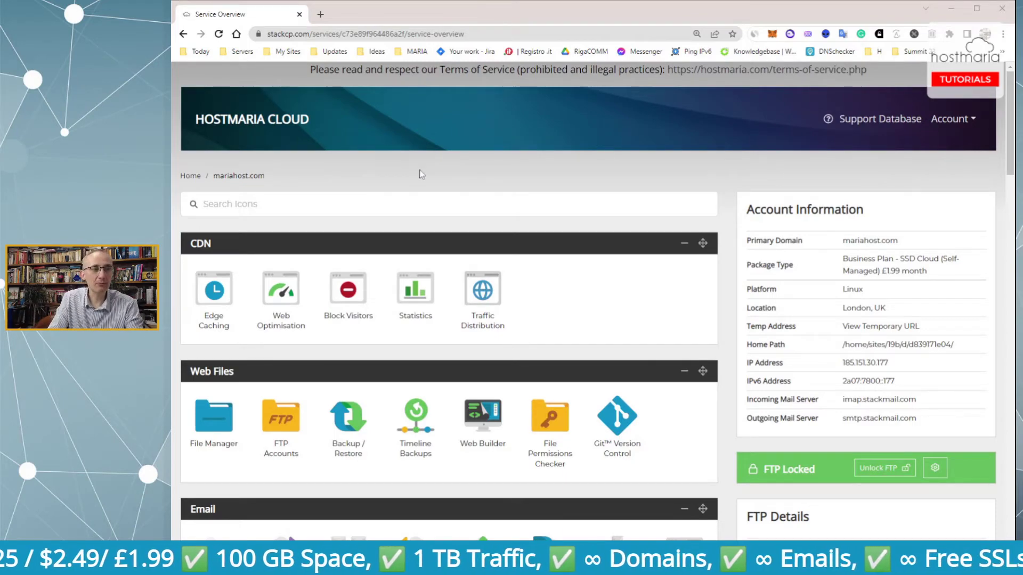
- Review the mariahost.com domain on the dashboard and go to the Email Accounts page
scroll("down", 3)
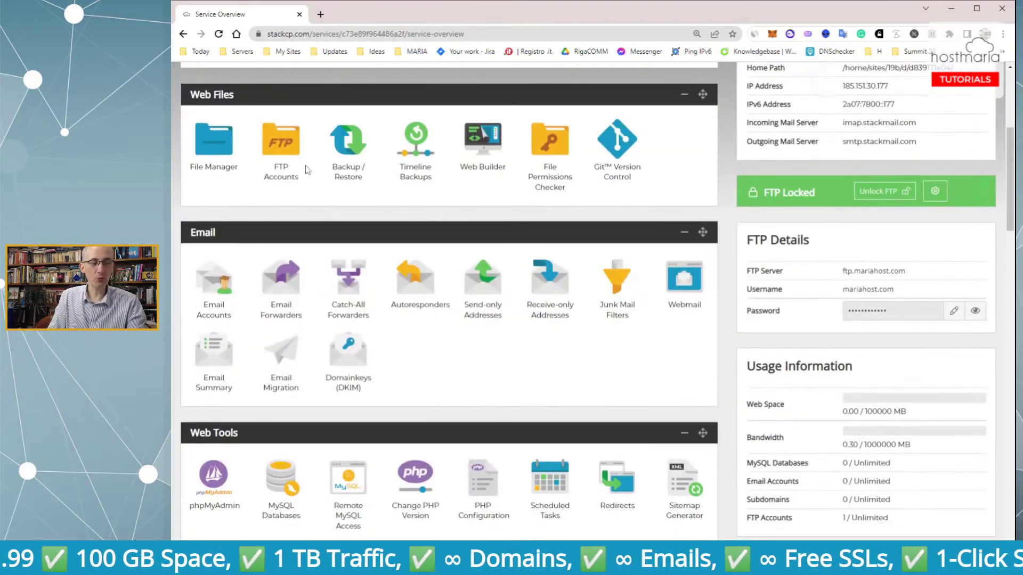
scroll("up", 3)
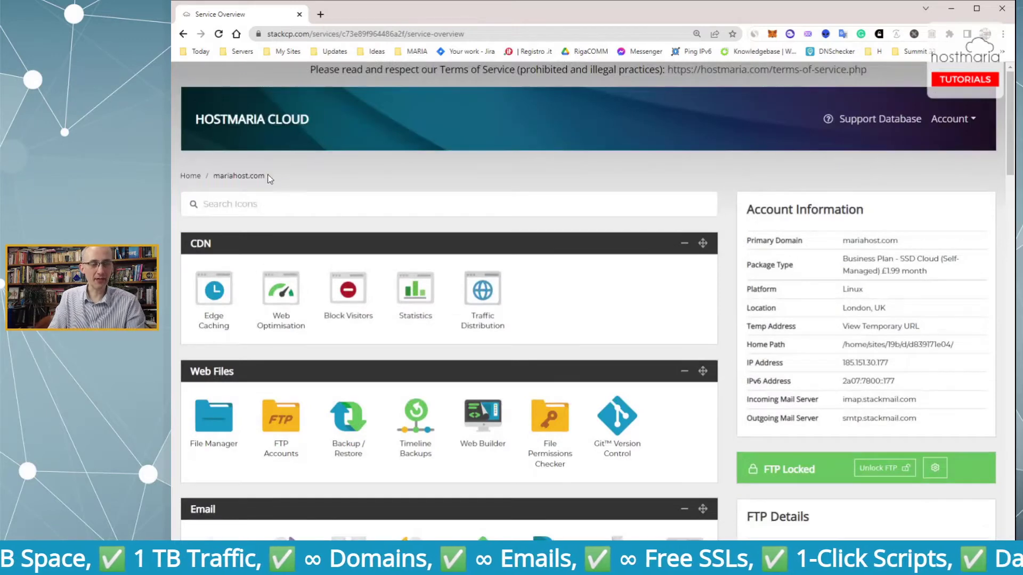
double_click(237, 175)
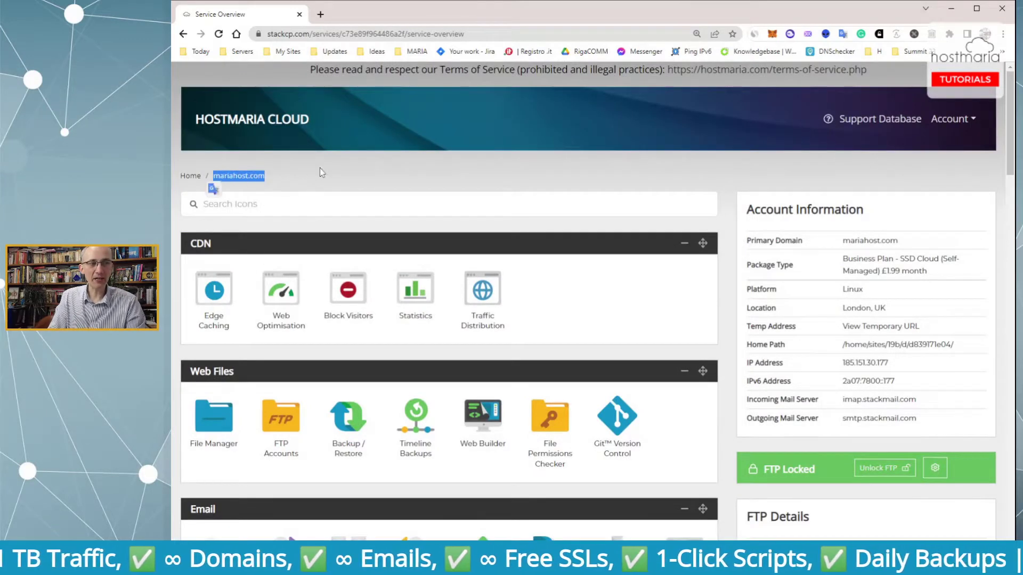
scroll("down", 3)
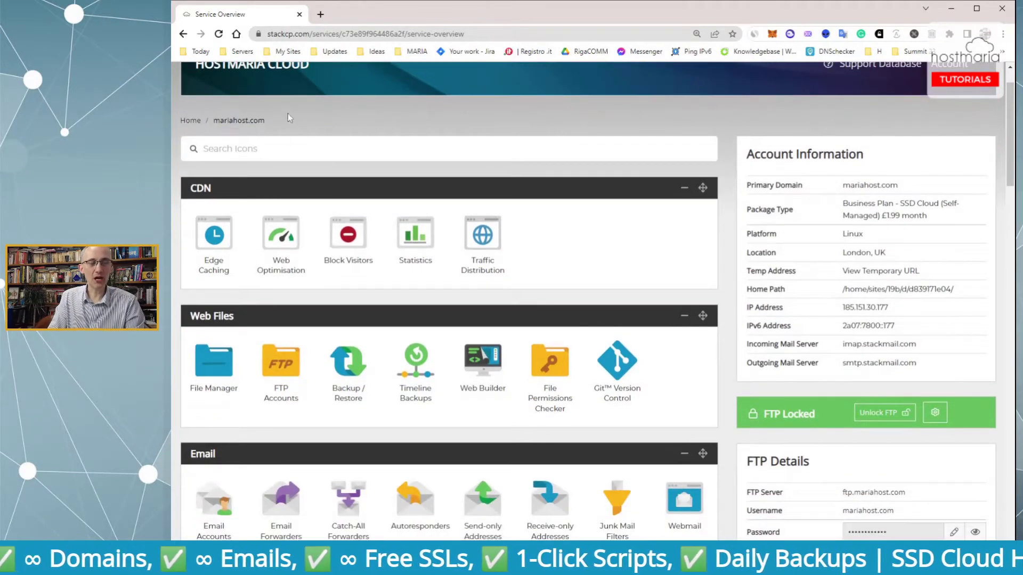
double_click(242, 121)
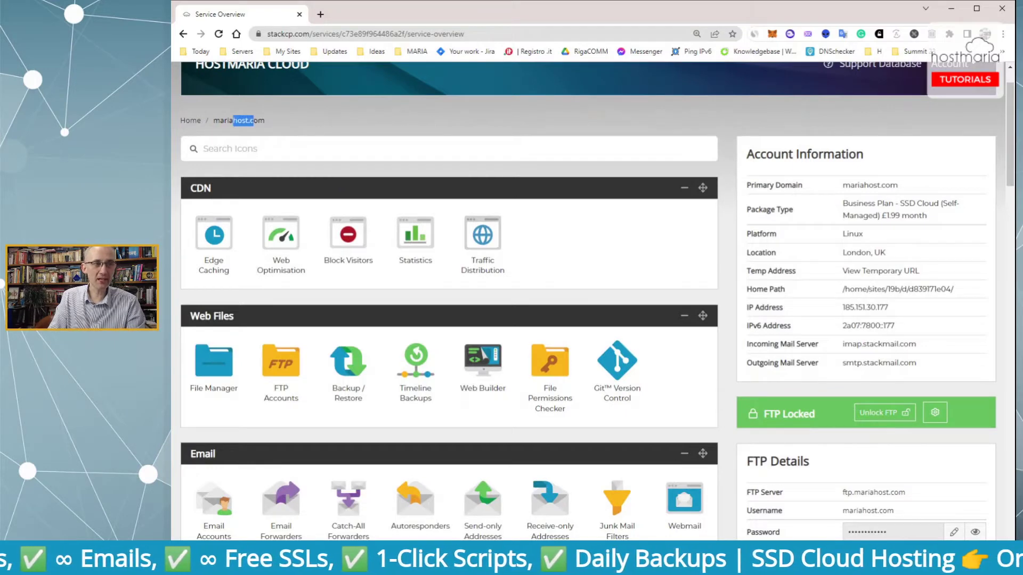
double_click(238, 120)
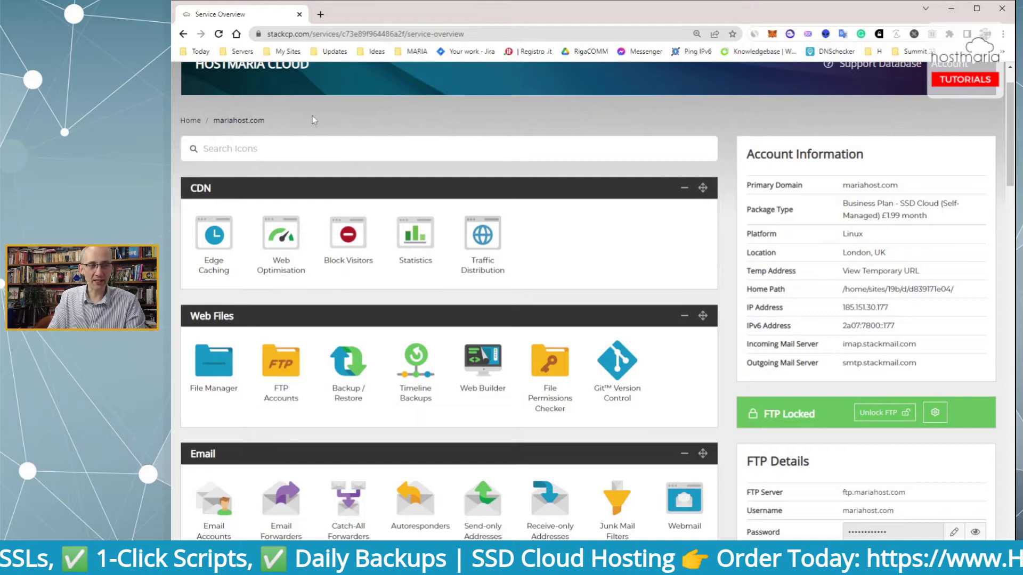
scroll("down", 3)
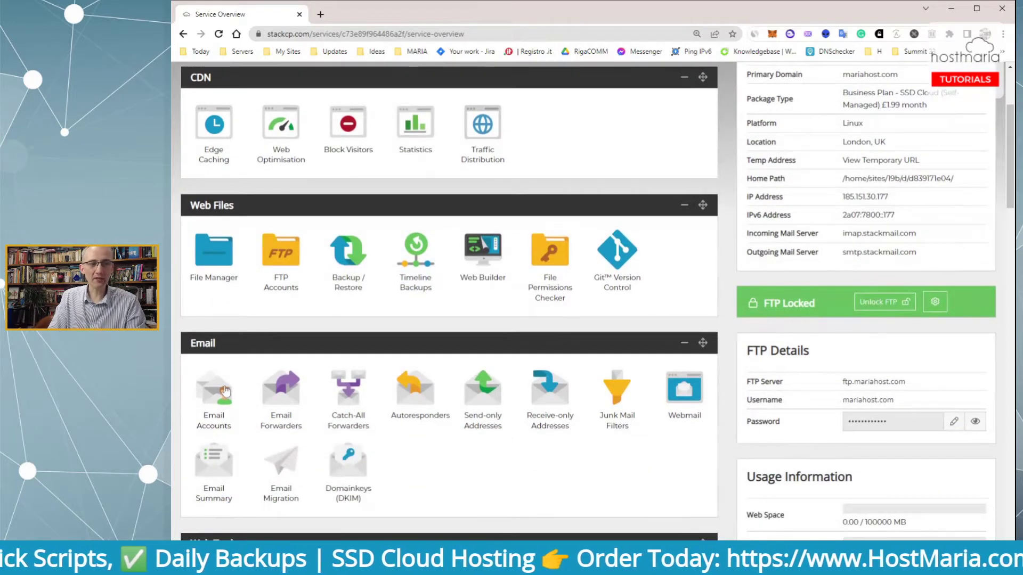
left_click(213, 394)
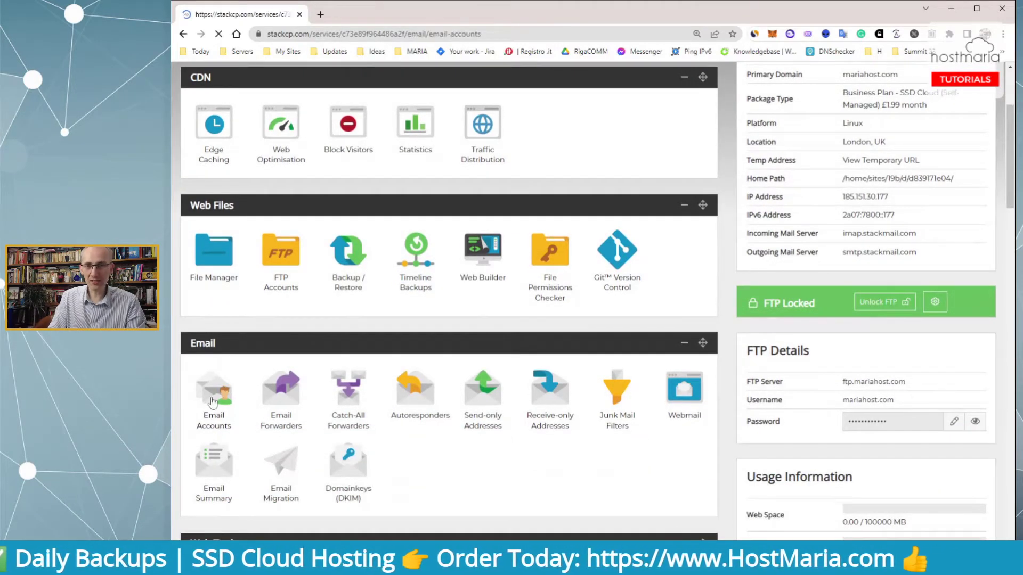
left_click(213, 391)
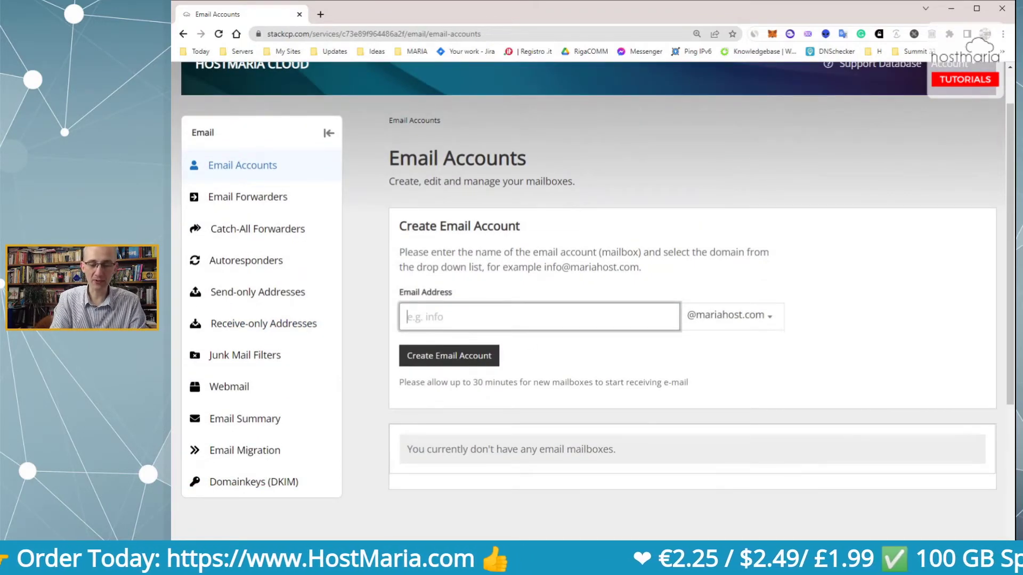
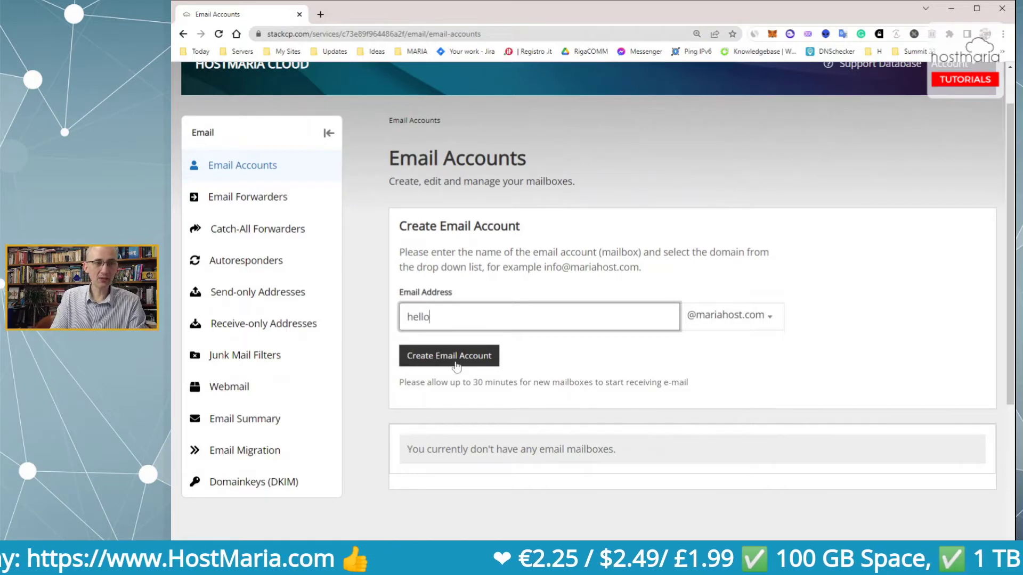
left_click(448, 356)
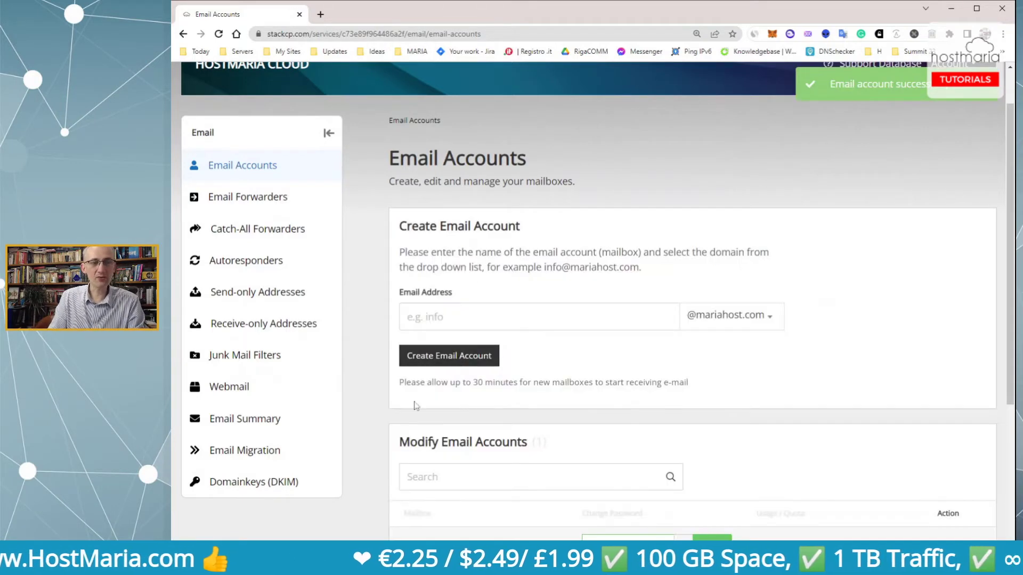
scroll("down", 3)
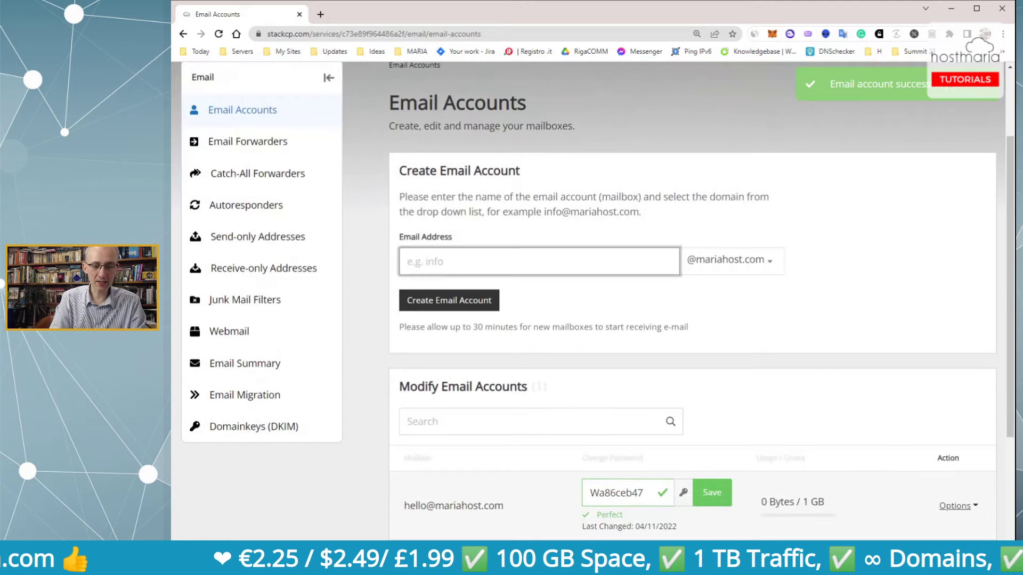
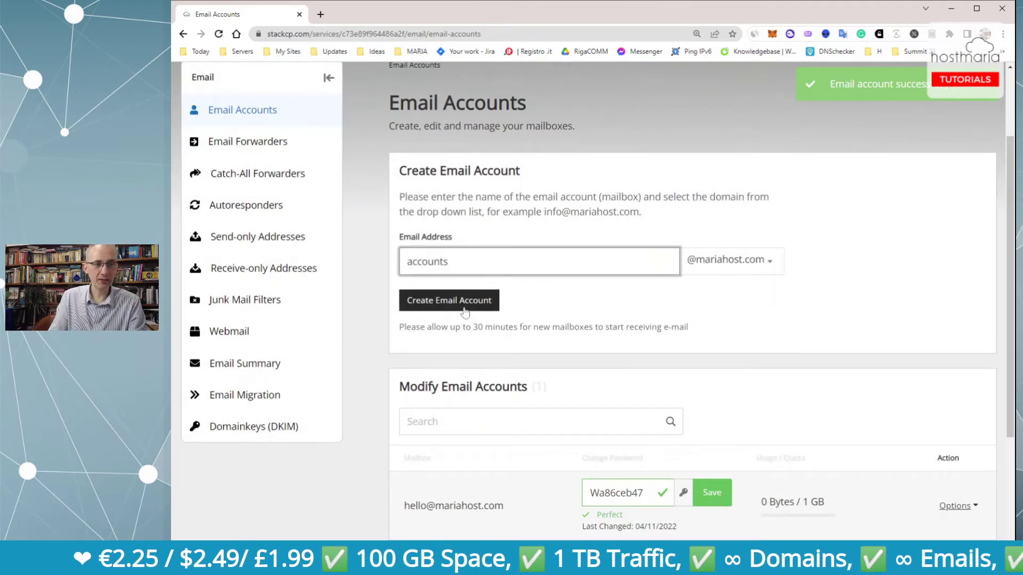
left_click(449, 301)
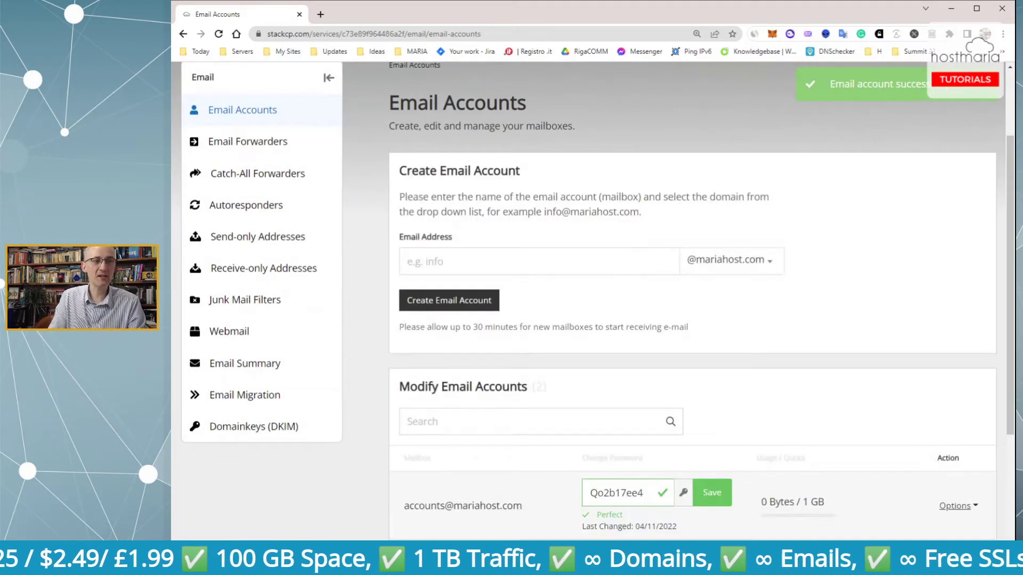
type("la")
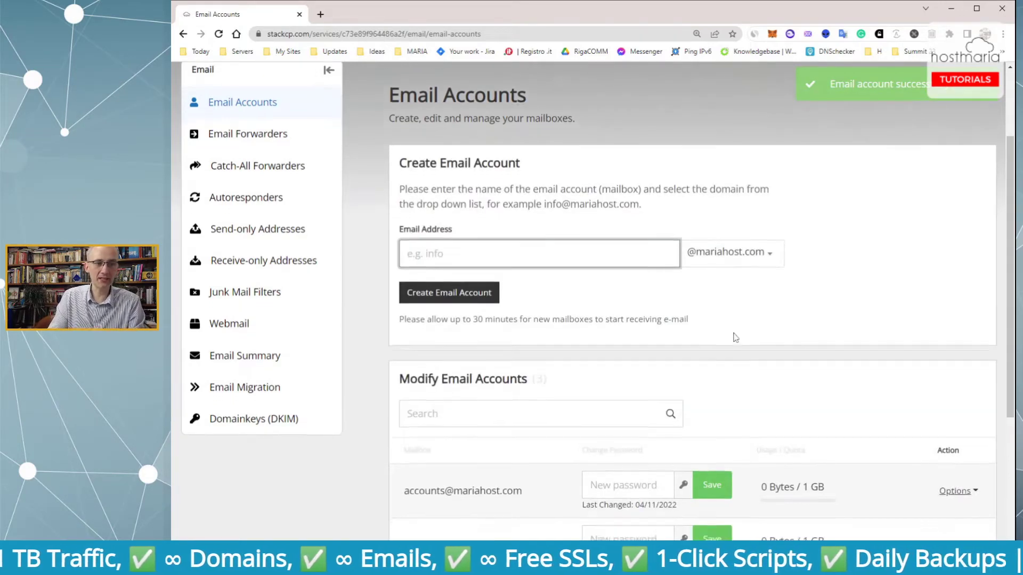
scroll("down", 3)
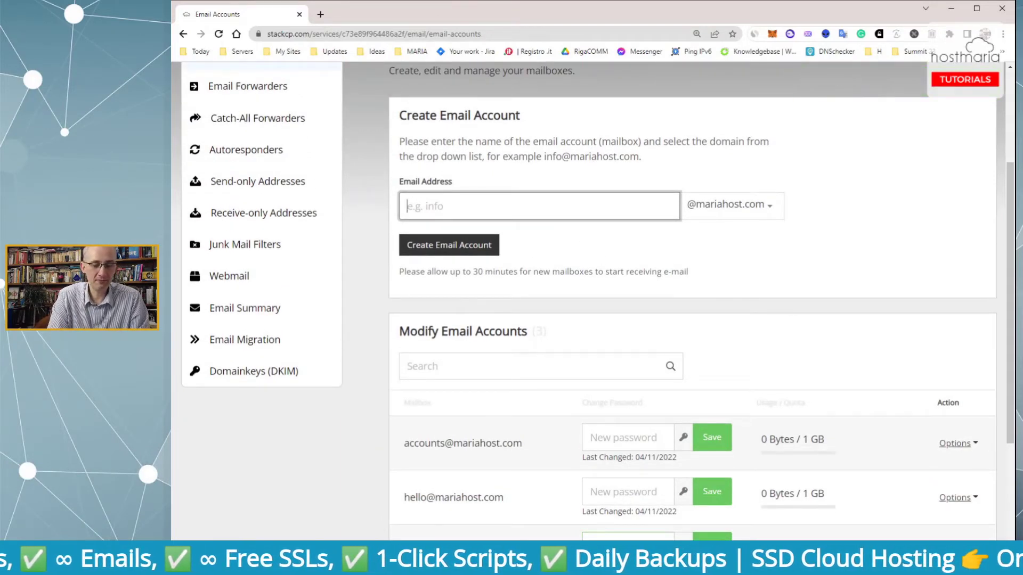
scroll("down", 3)
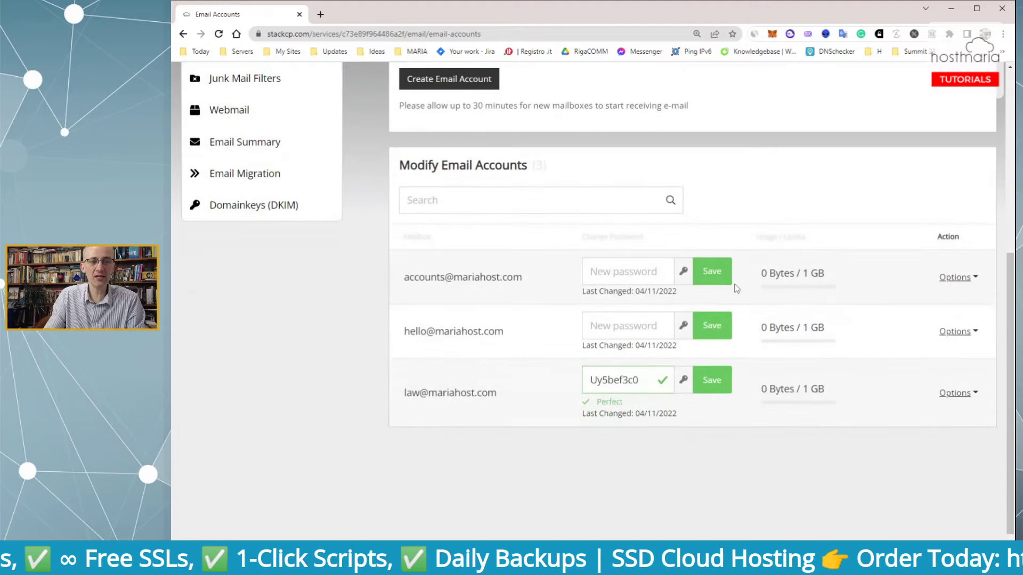
mouse_move(302, 405)
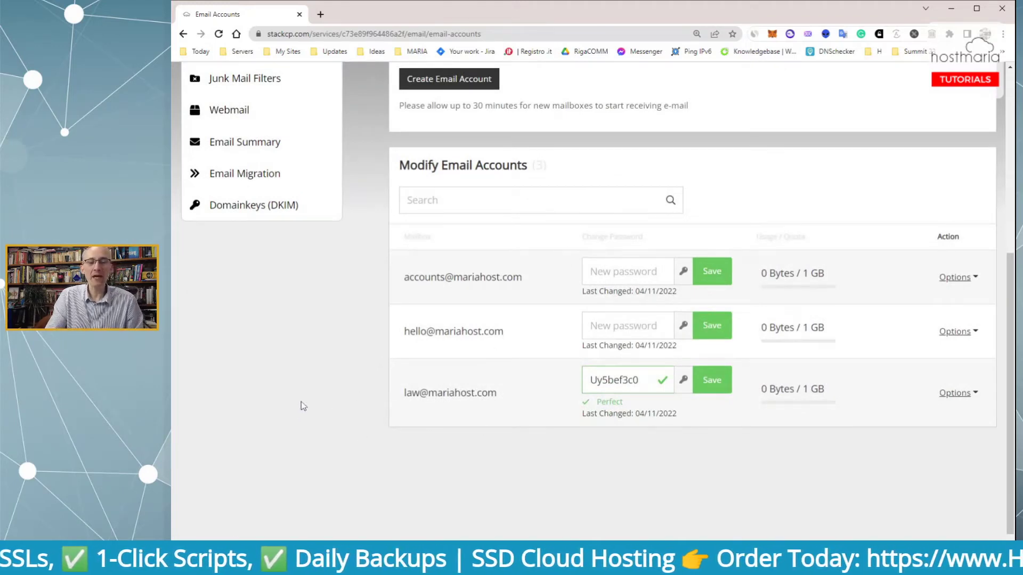
scroll("up", 3)
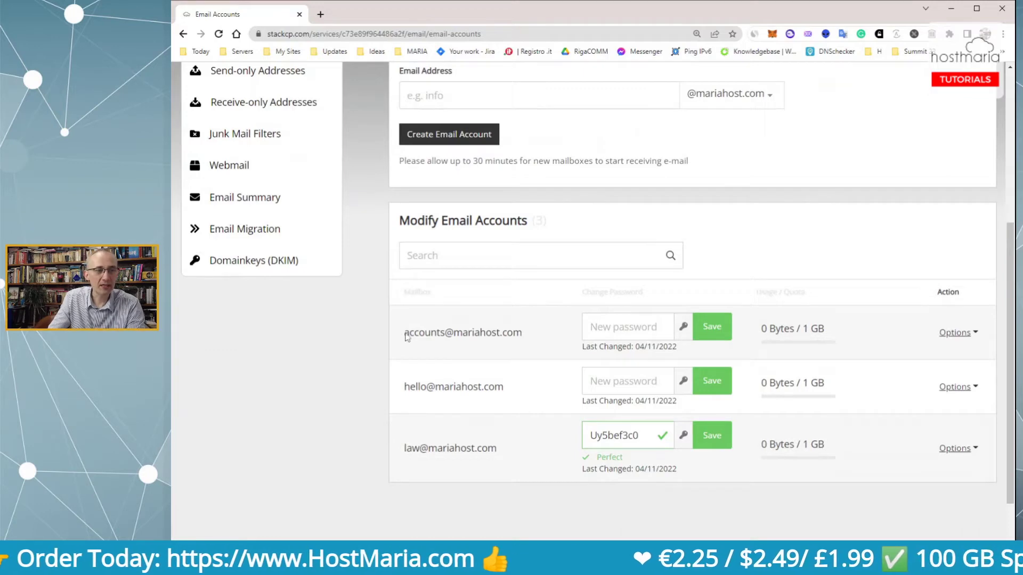
- Start another mailbox name, then scroll down the Email Accounts list
scroll("up", 3)
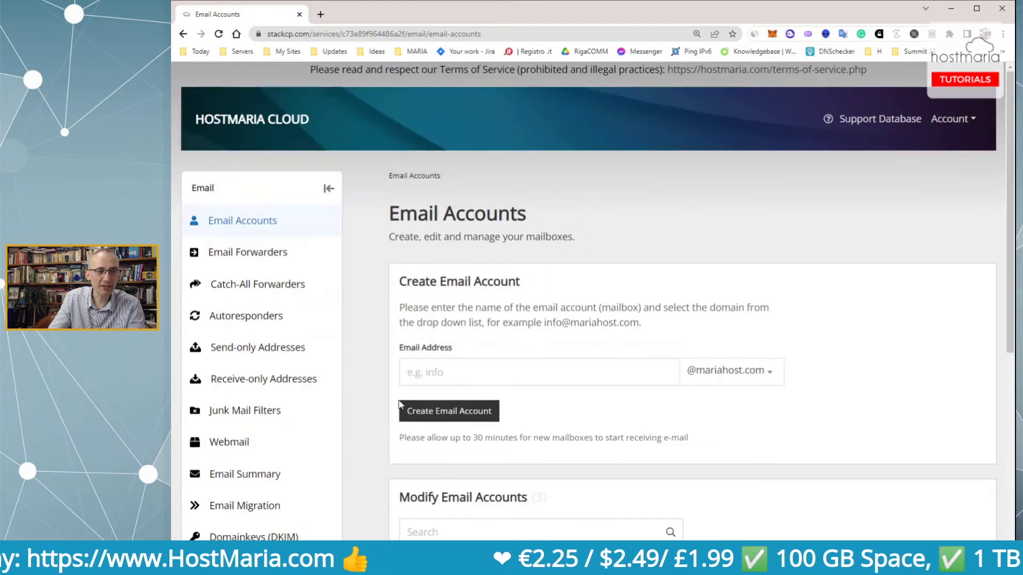
type("acount")
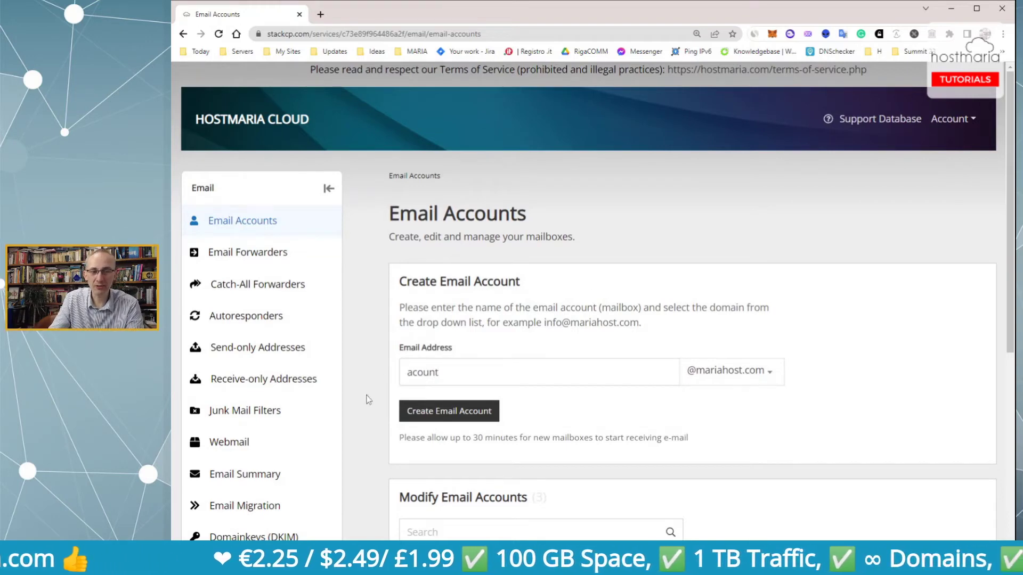
scroll("down", 3)
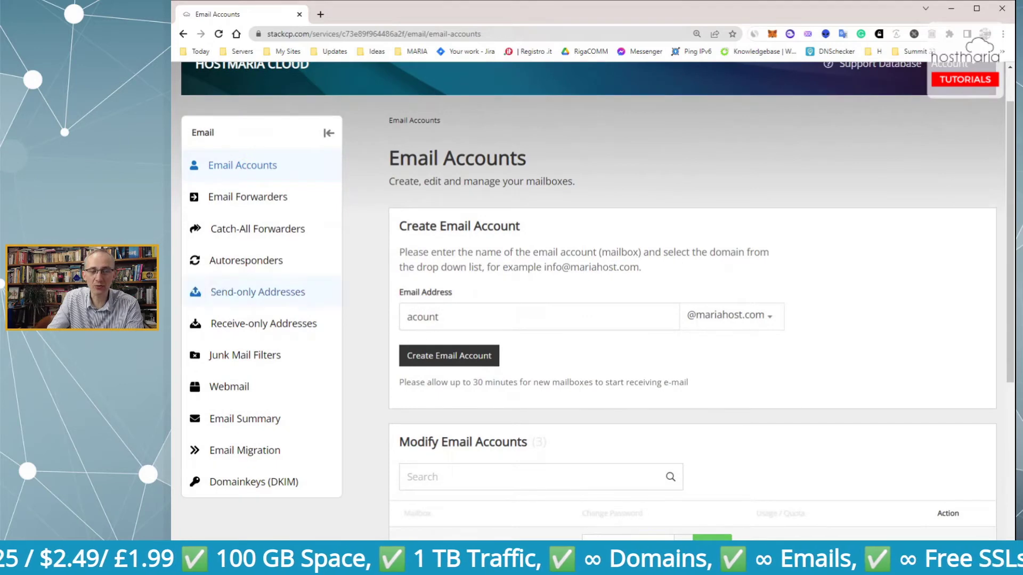
scroll("down", 3)
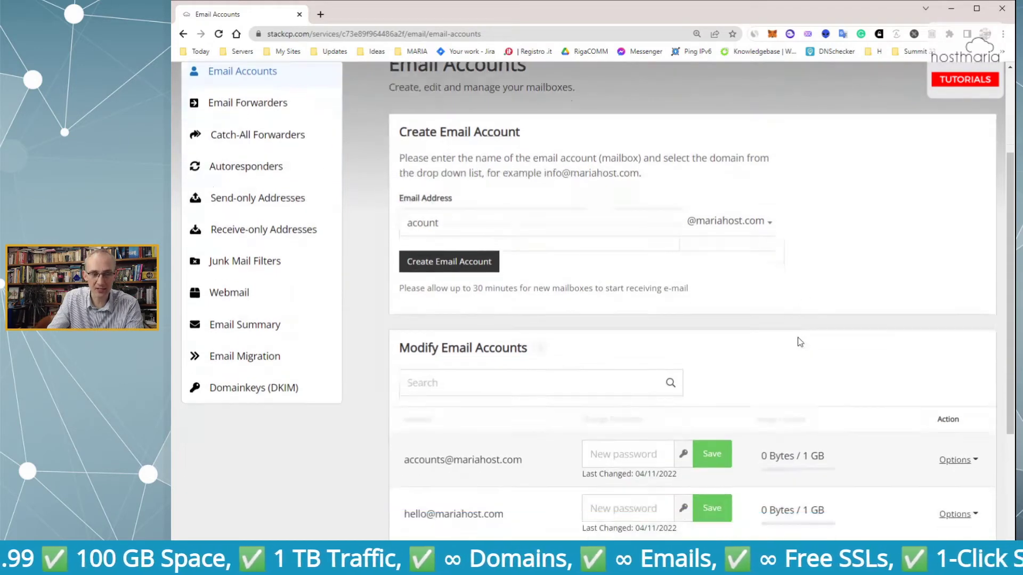
scroll("down", 3)
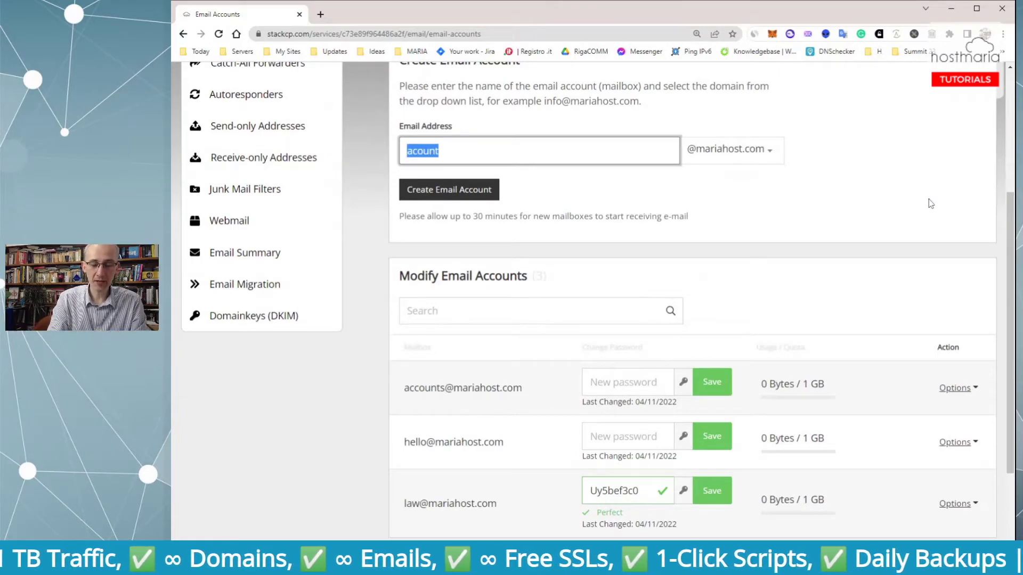
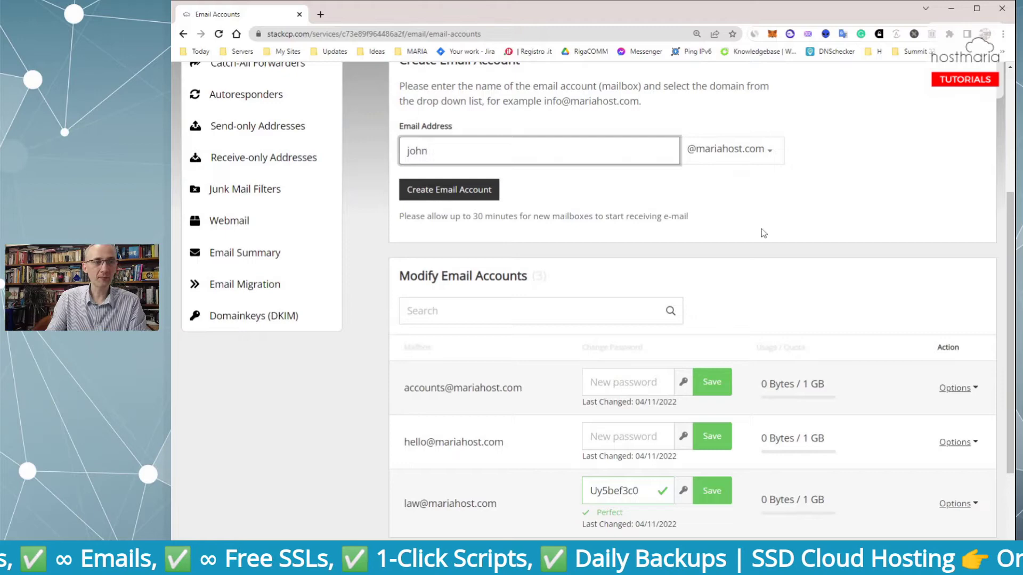
left_click(449, 190)
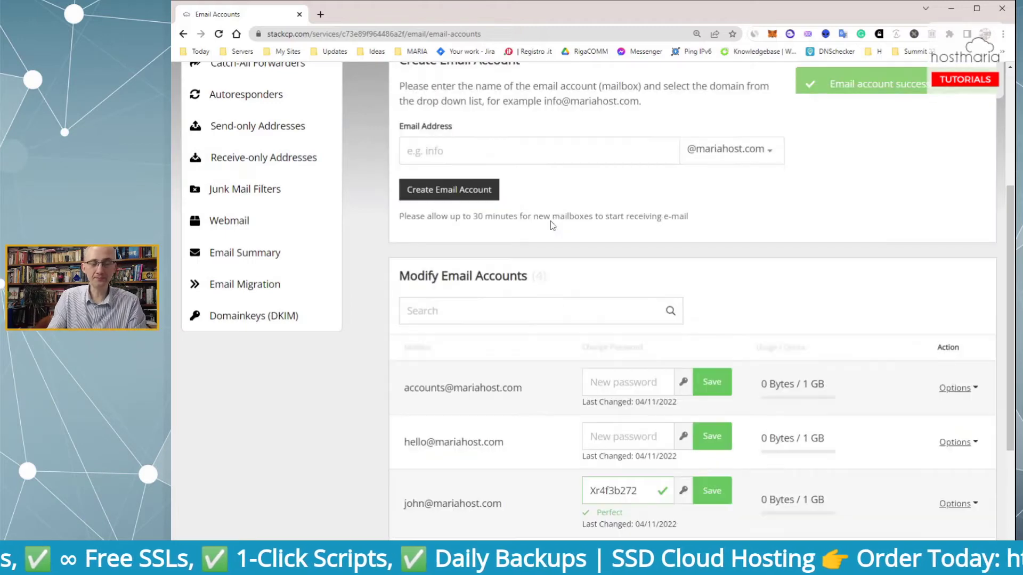
scroll("down", 3)
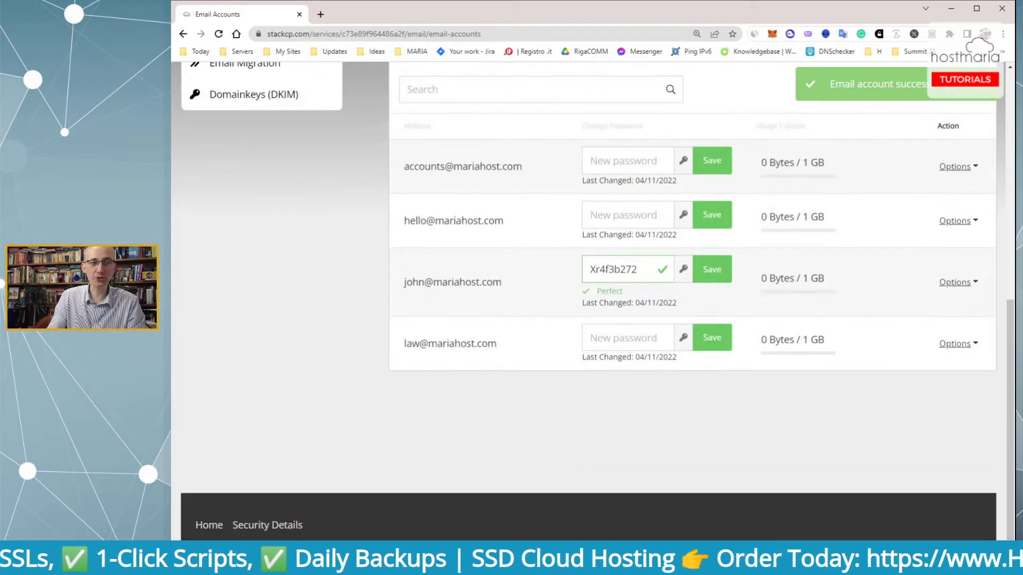
mouse_move(522, 287)
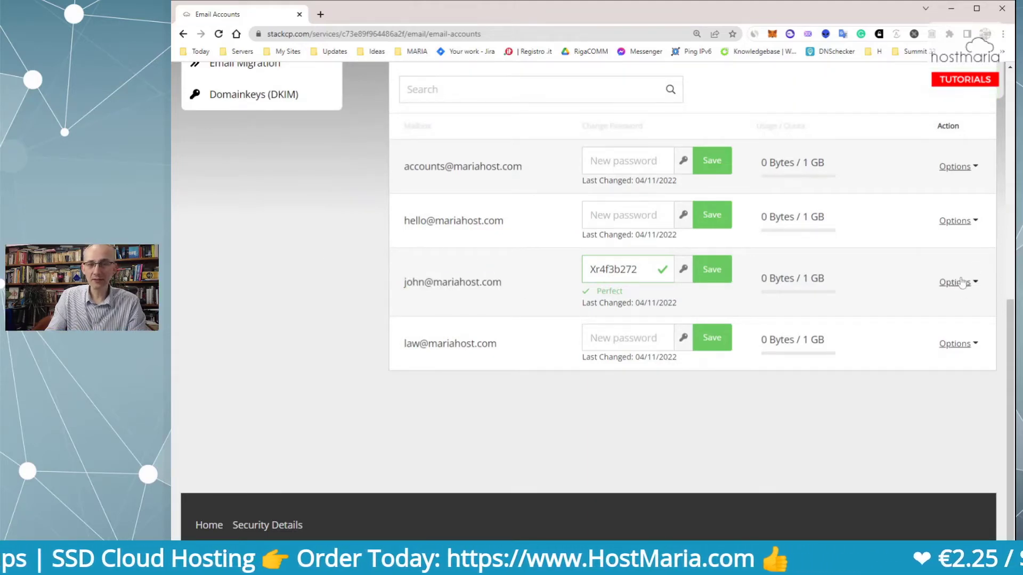
left_click(955, 281)
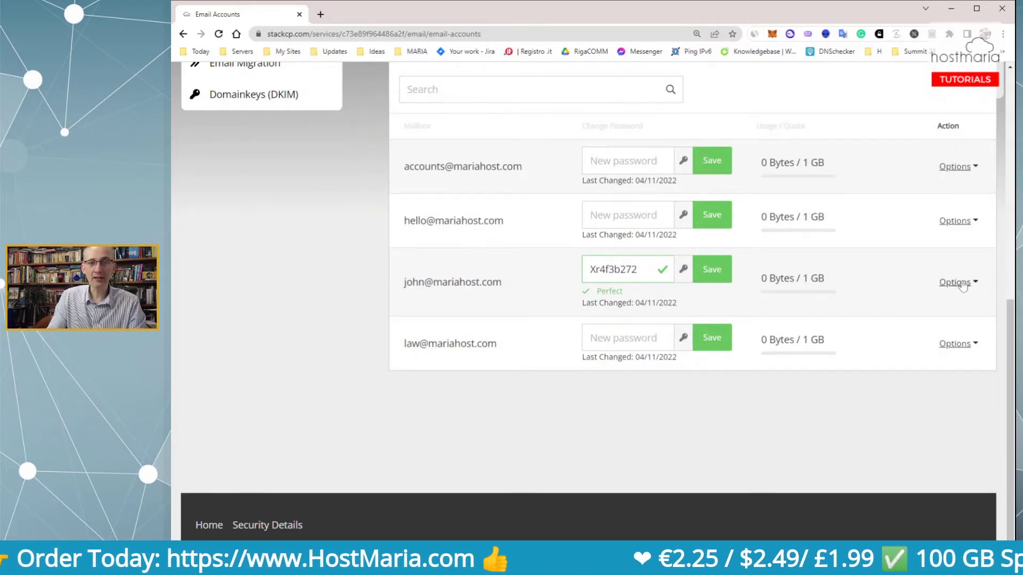
left_click(857, 278)
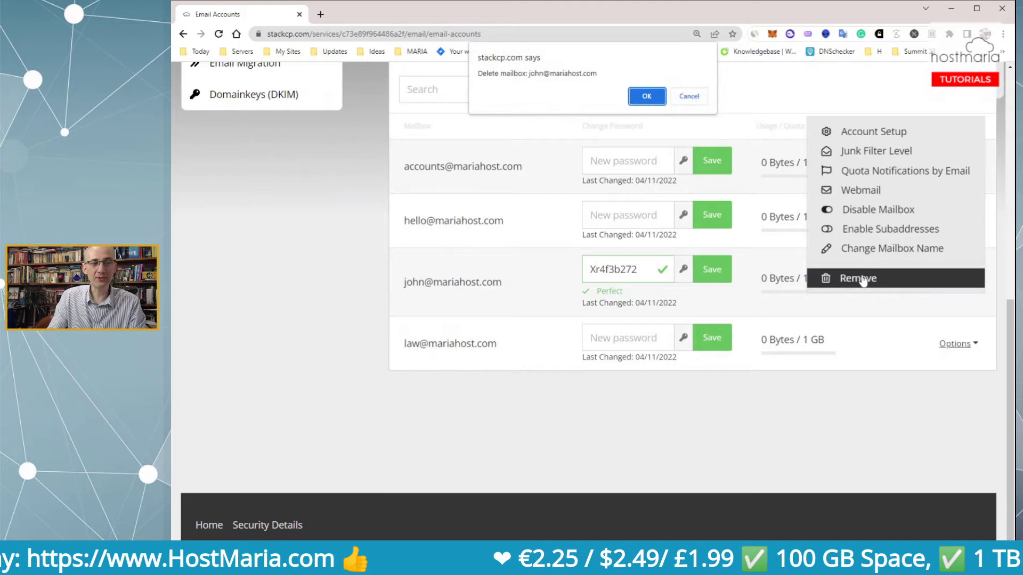
left_click(646, 96)
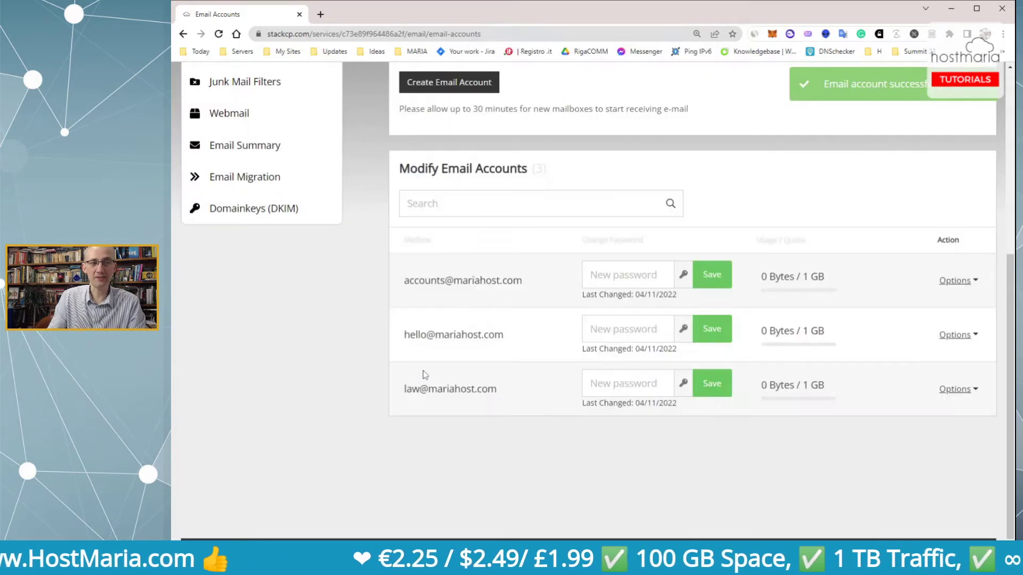
mouse_move(338, 384)
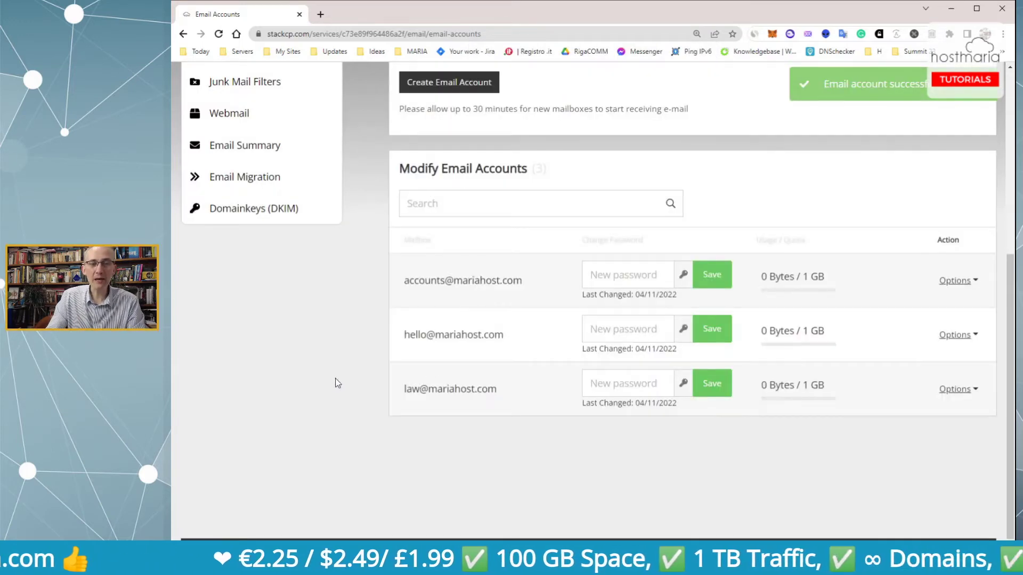
scroll("down", 3)
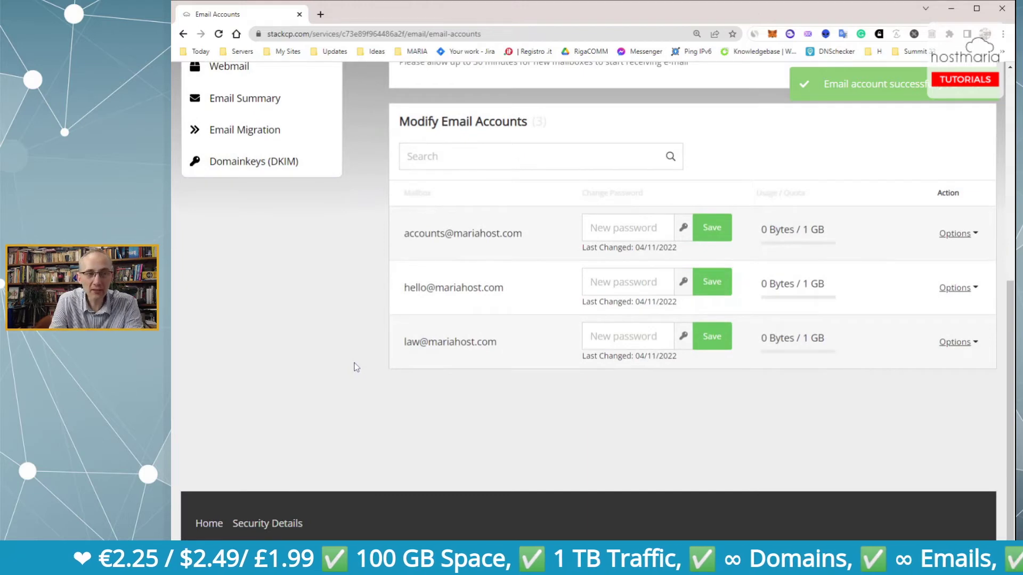
scroll("down", 3)
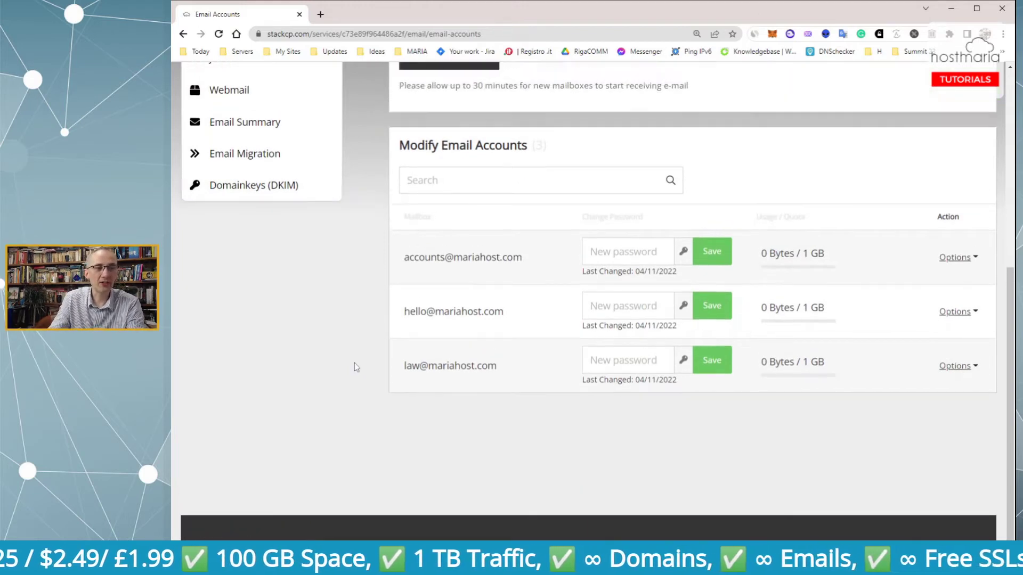
scroll("up", 3)
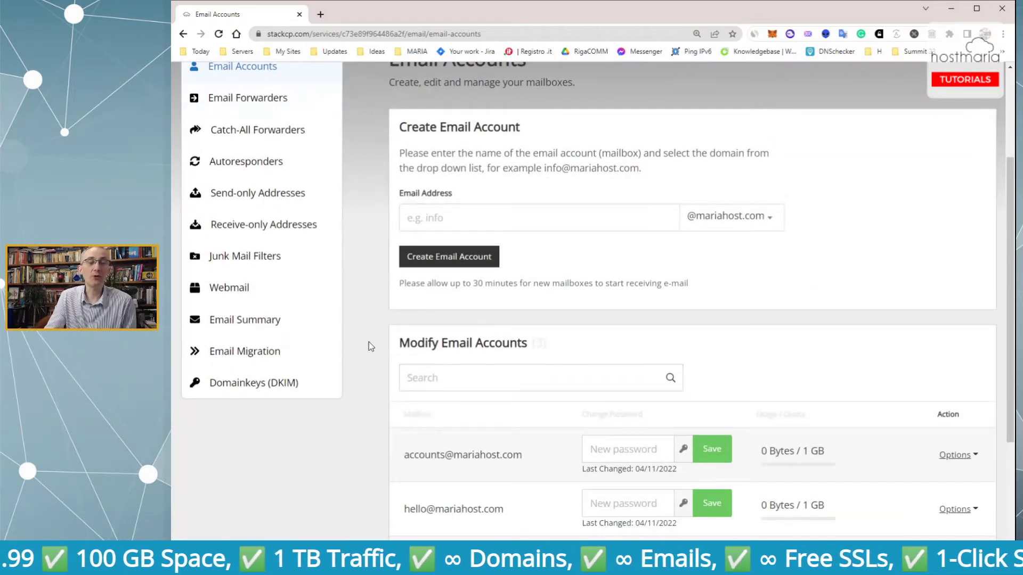
- Scroll through the Email Accounts page before returning to the service overview
scroll("down", 3)
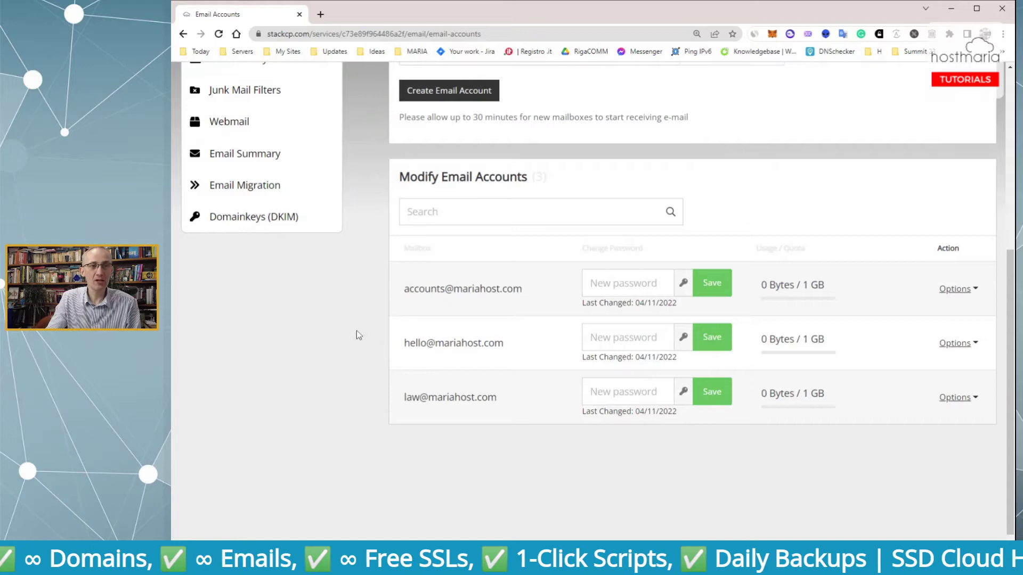
scroll("up", 3)
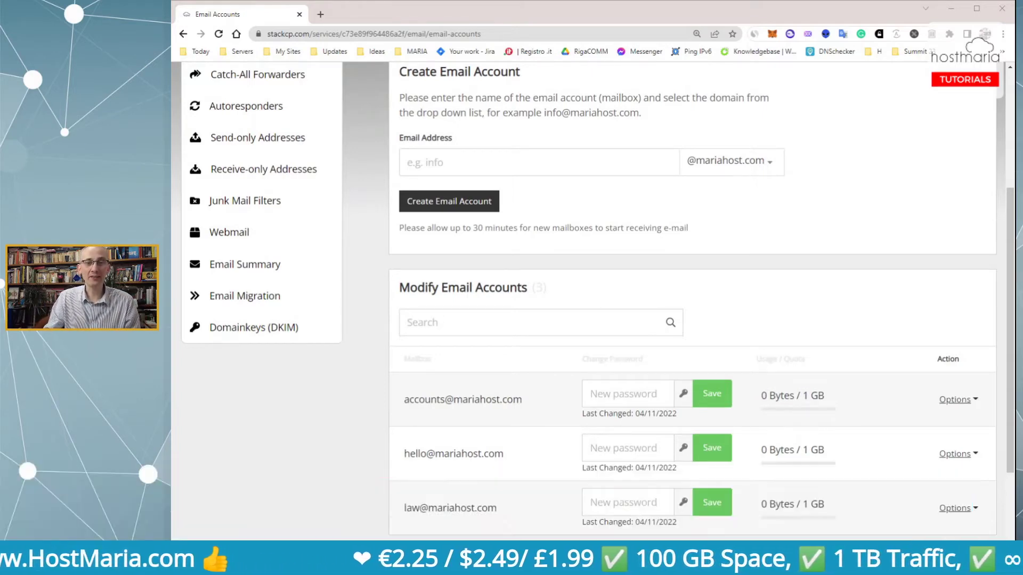
scroll("down", 3)
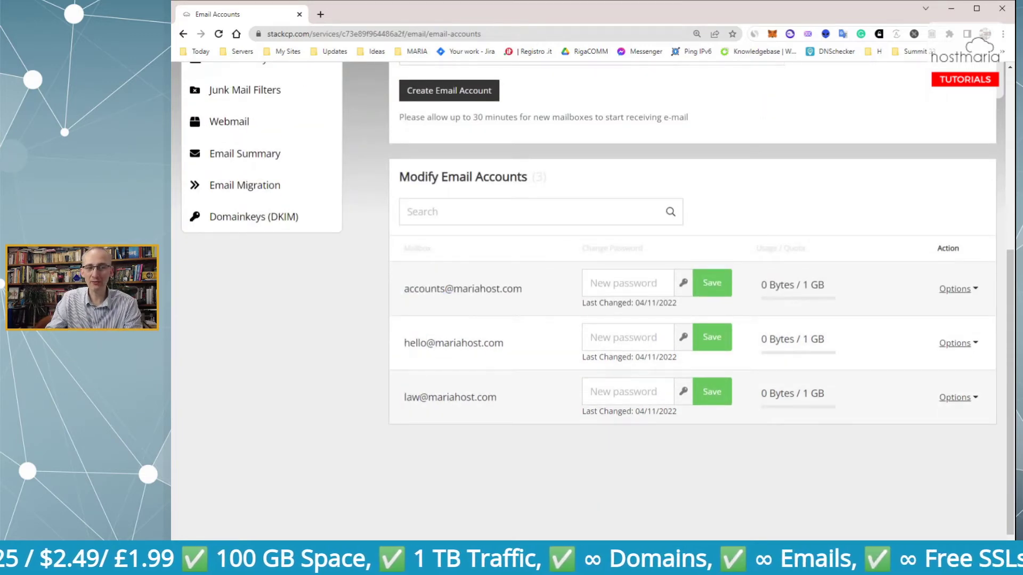
scroll("up", 3)
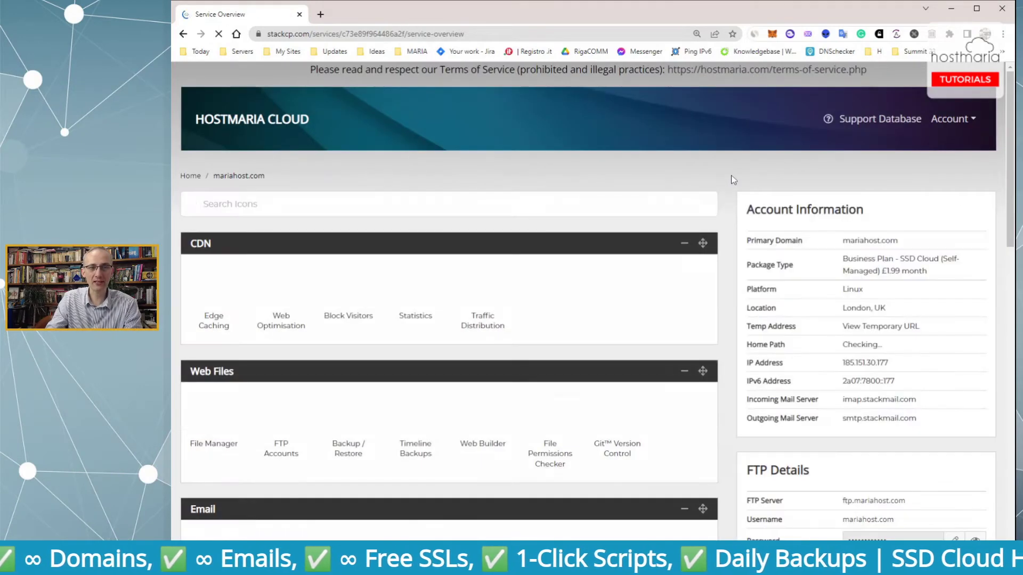
- Go to the Catch-All Forwarders page from the dashboard's Email section
scroll("down", 3)
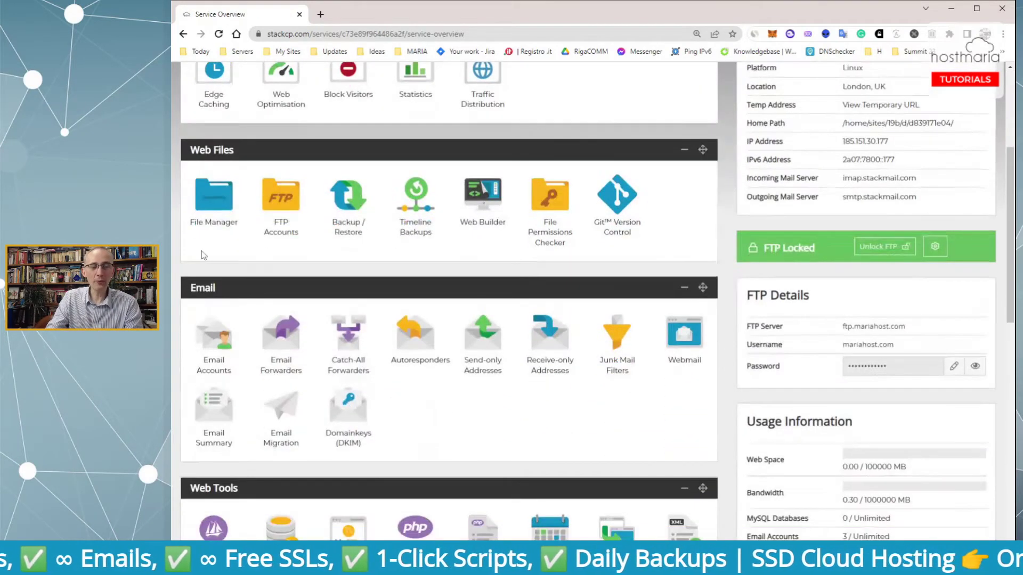
scroll("down", 3)
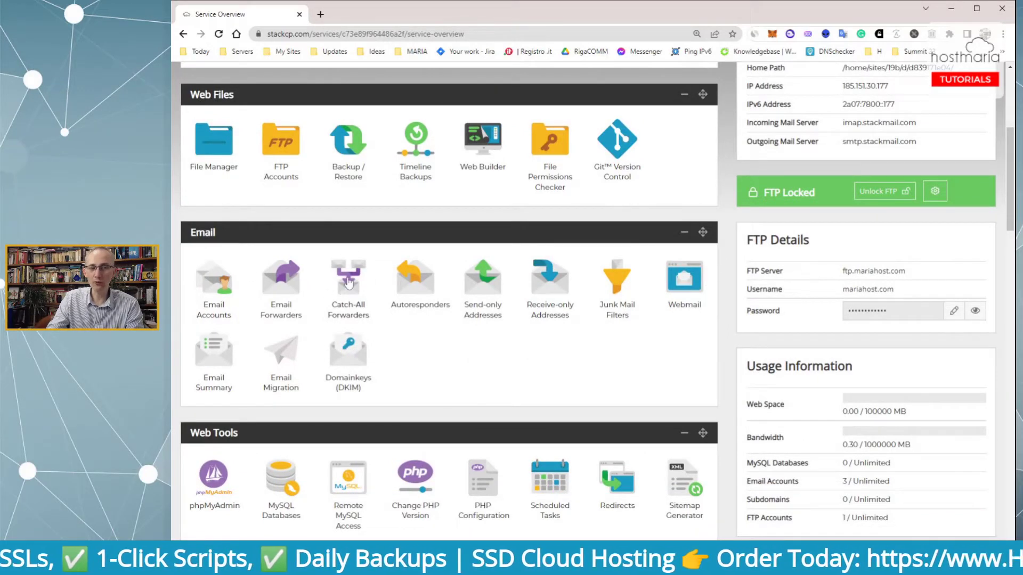
left_click(347, 274)
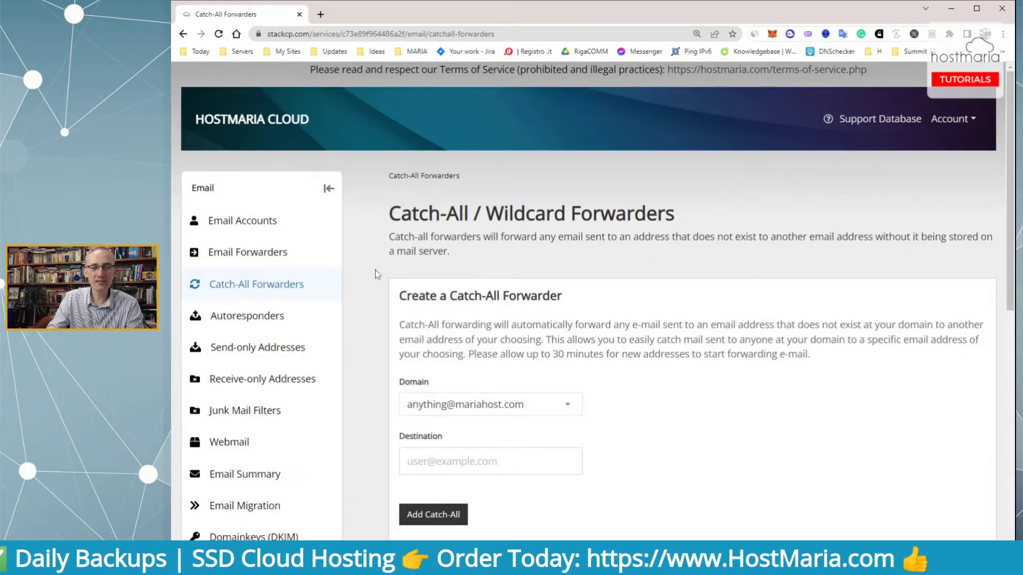
scroll("down", 3)
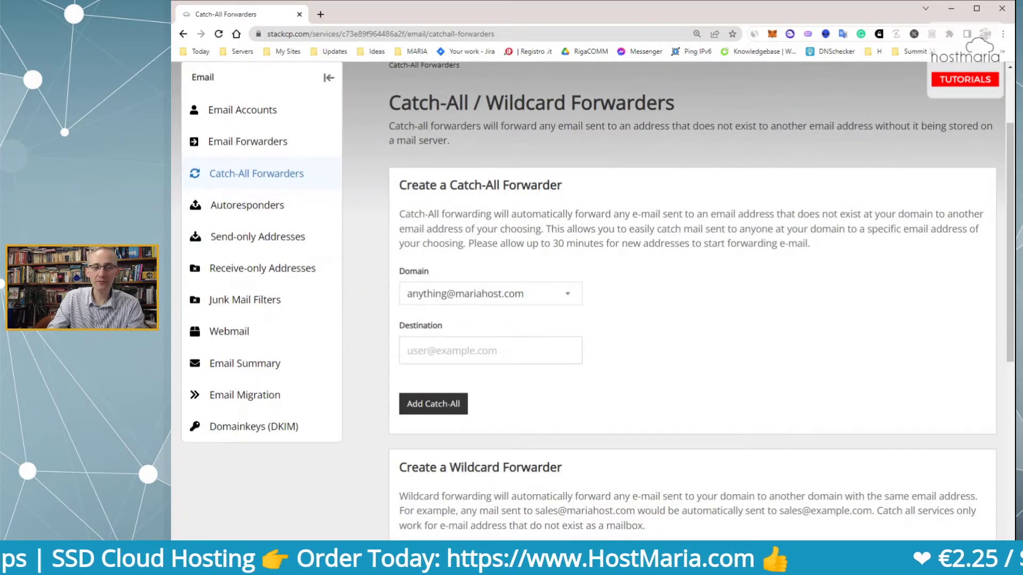
scroll("down", 3)
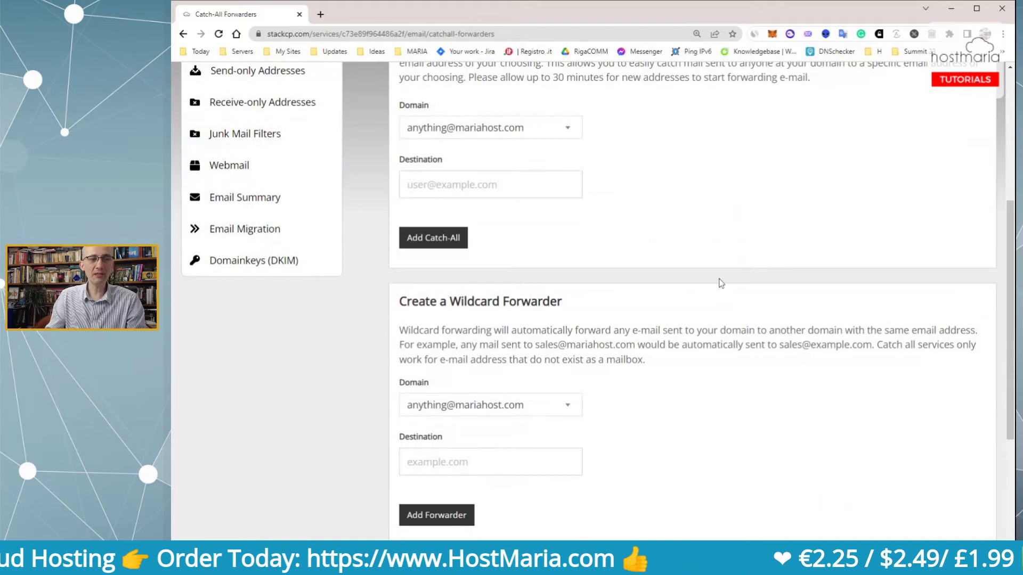
scroll("up", 3)
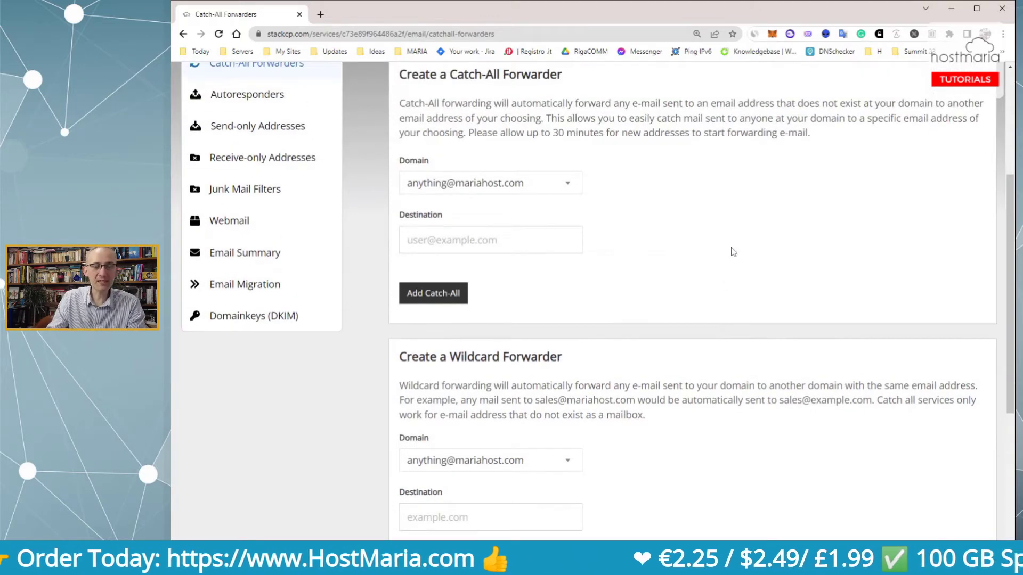
scroll("down", 3)
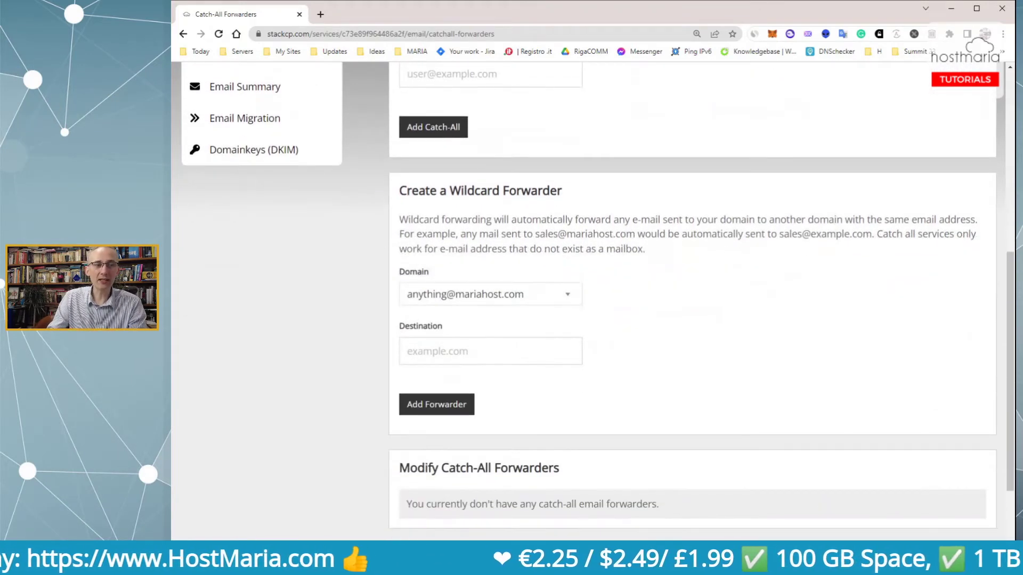
scroll("up", 3)
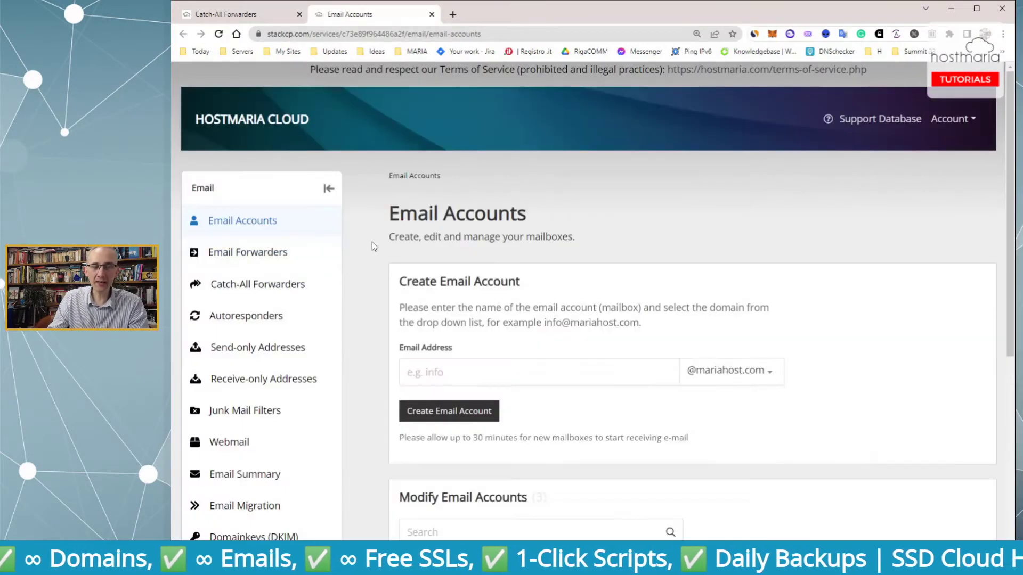
- Review the existing mailboxes, then return to the Catch-All Forwarders page
scroll("down", 3)
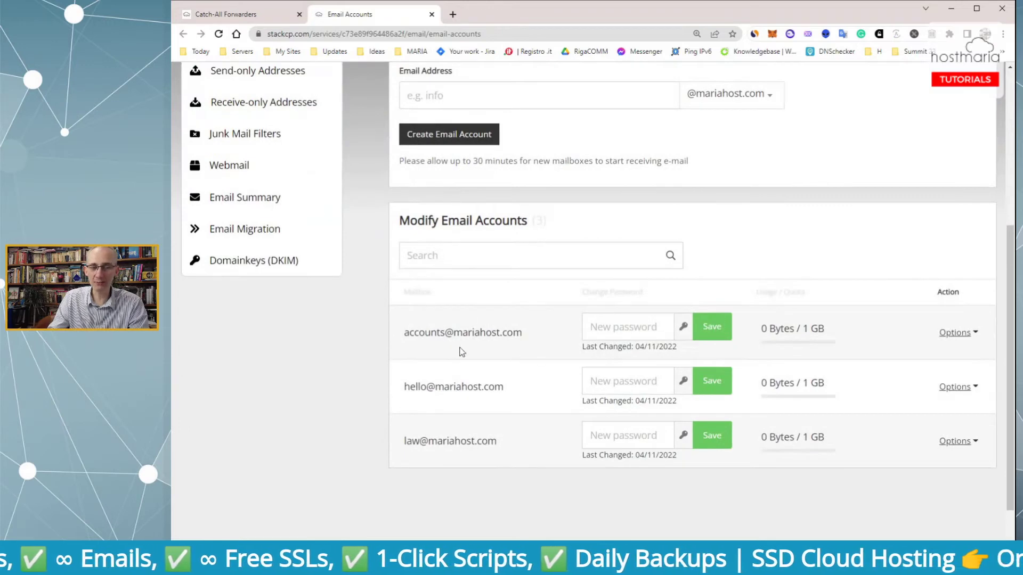
double_click(487, 332)
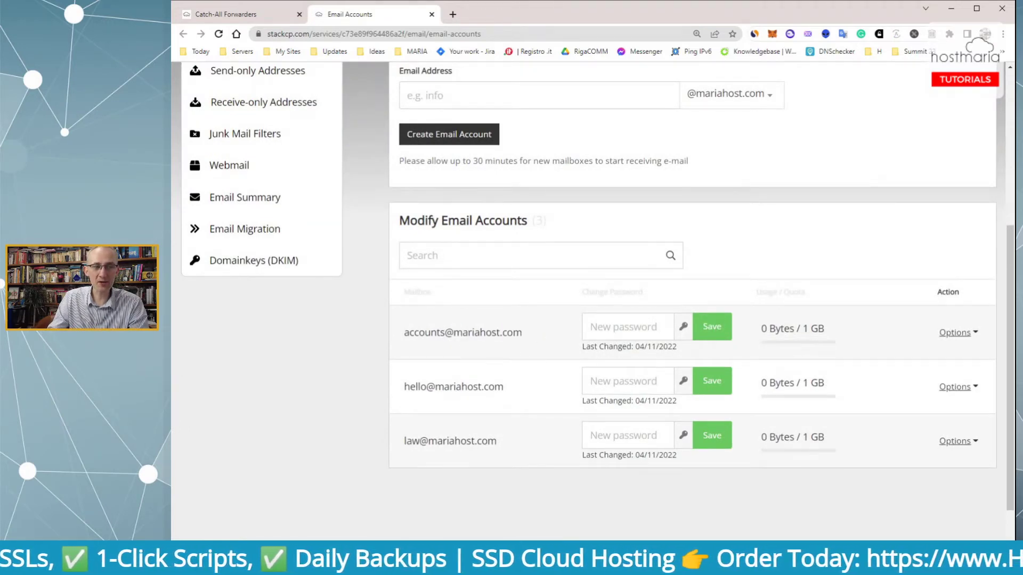
double_click(409, 441)
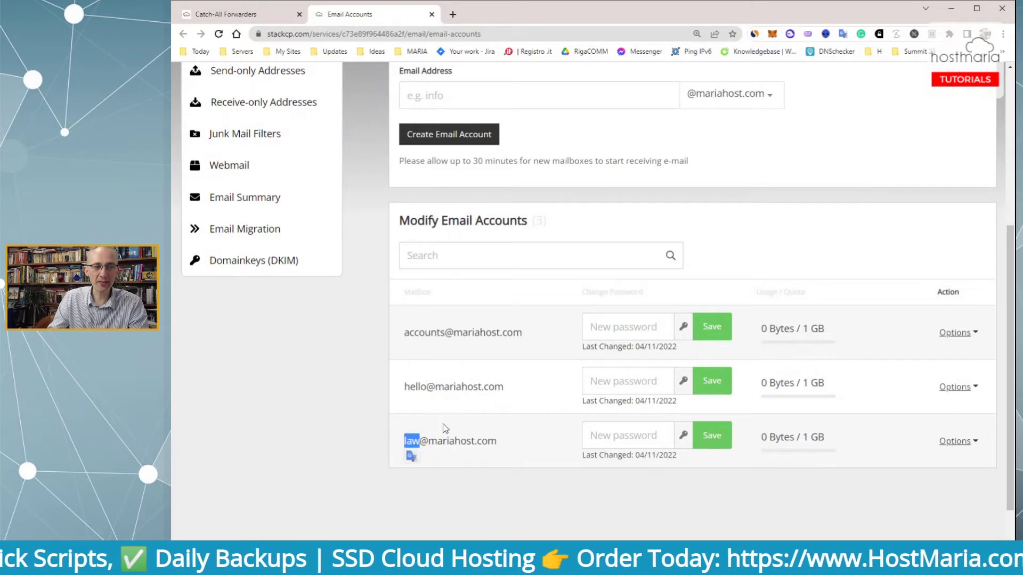
left_click(256, 173)
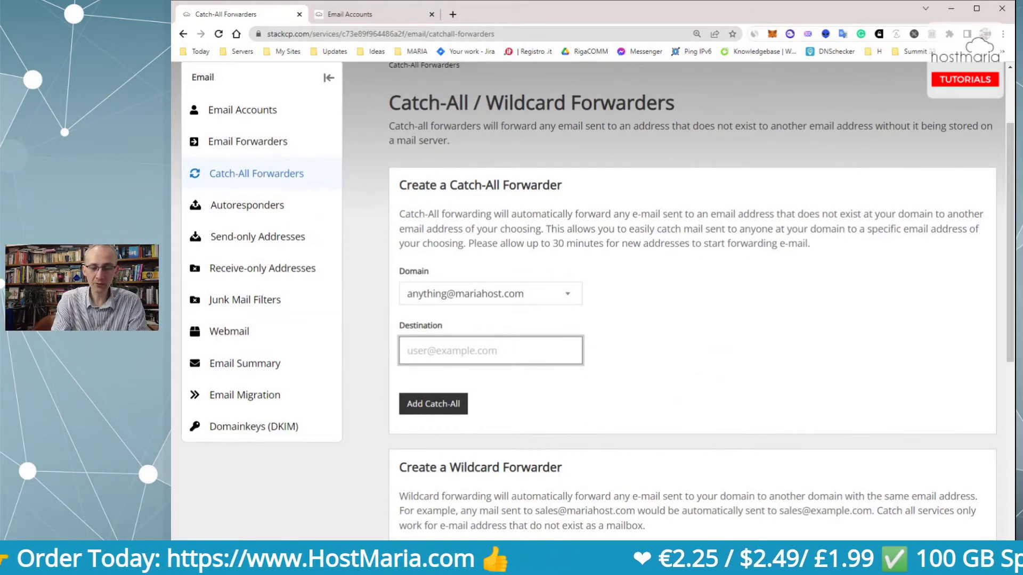
type("o")
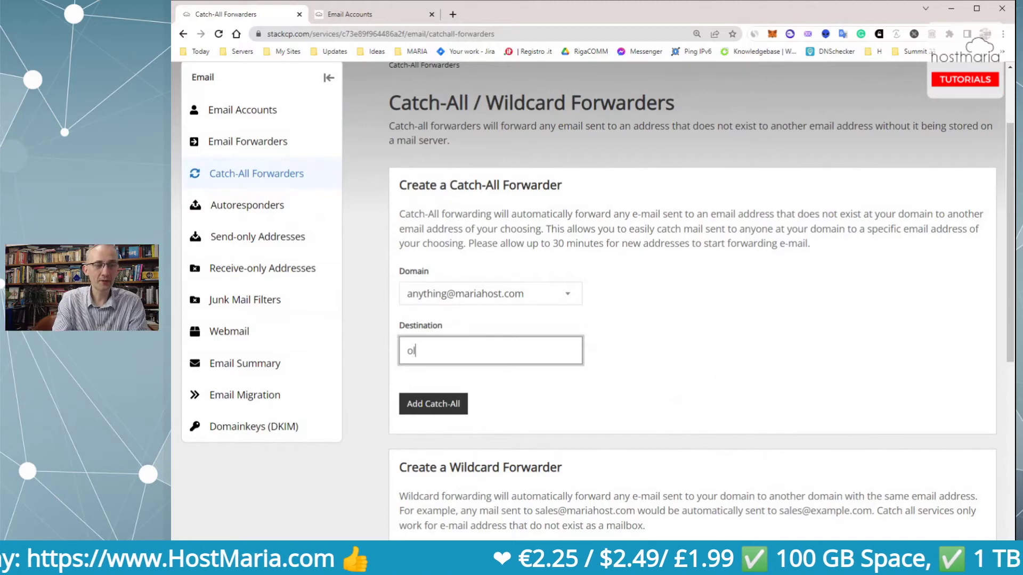
type("ld")
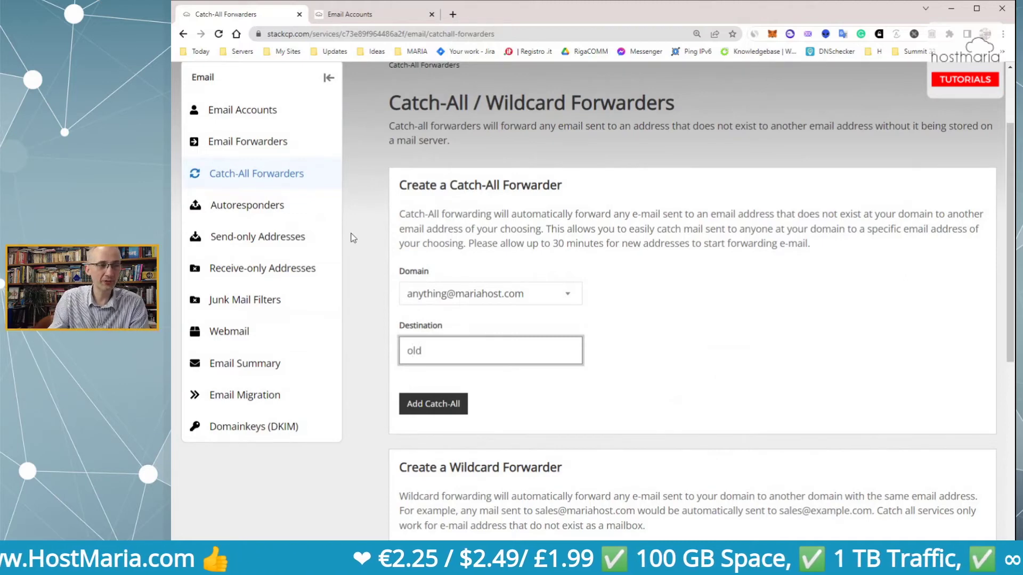
scroll("up", 3)
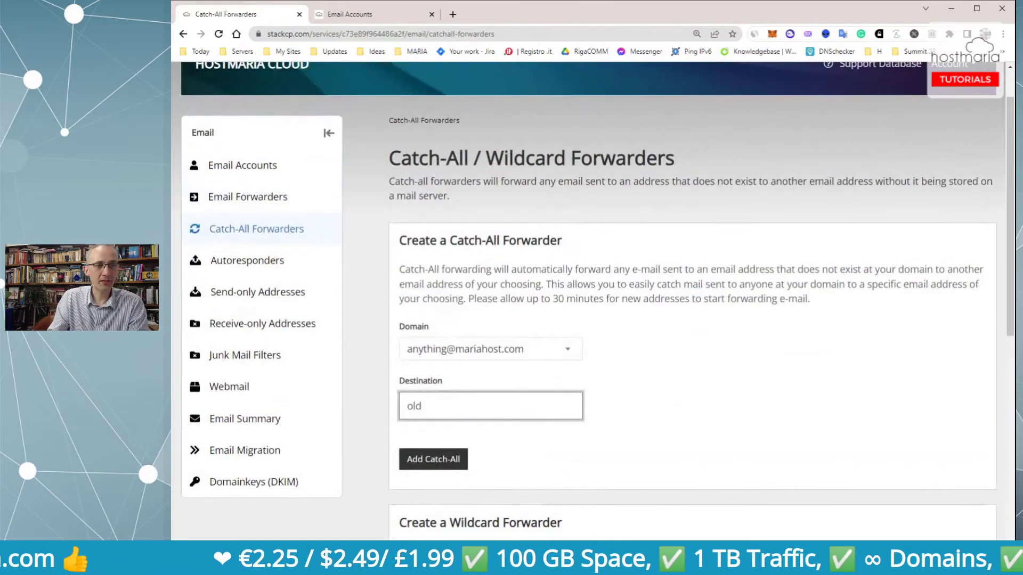
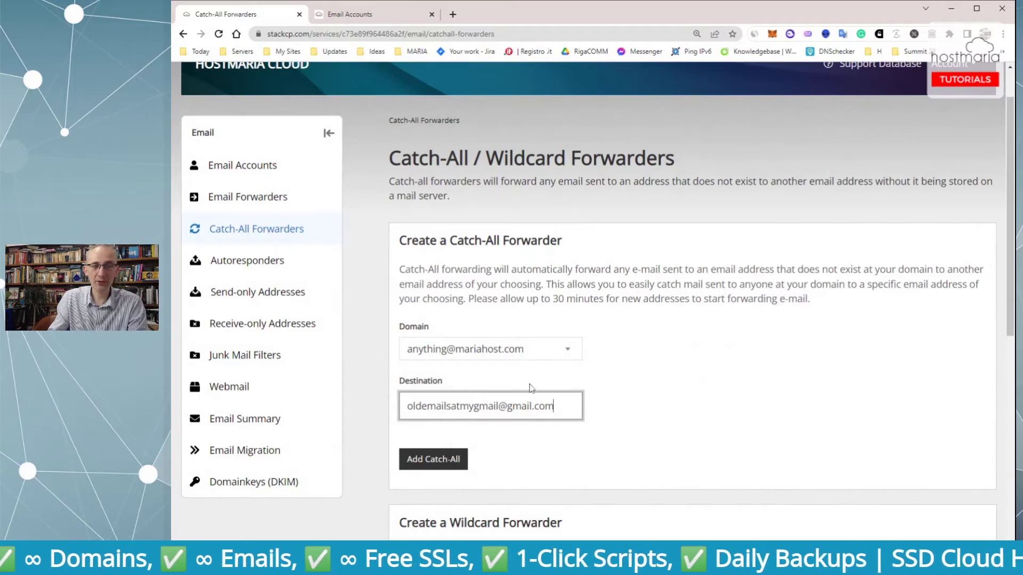
left_click(433, 460)
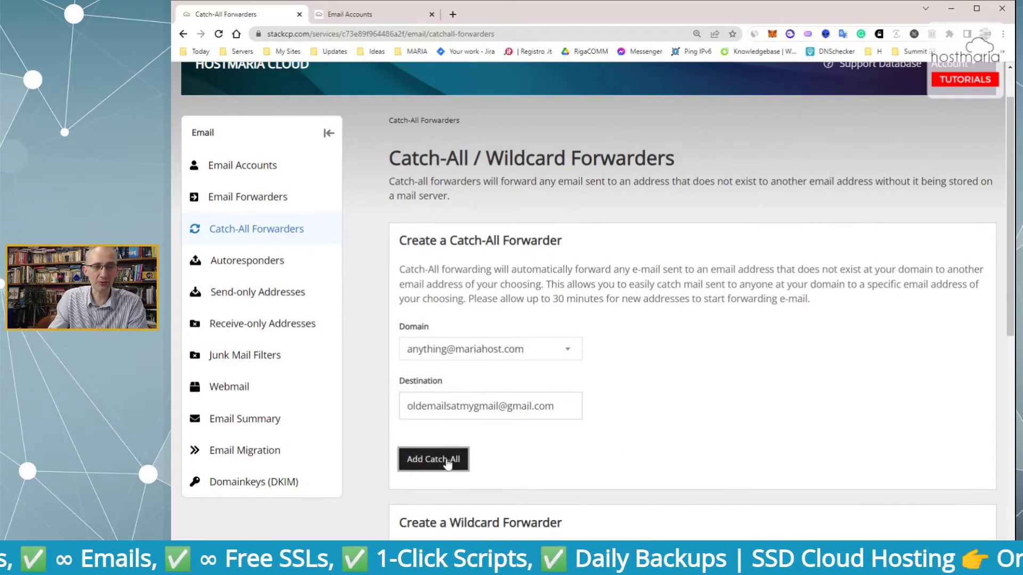
left_click(433, 460)
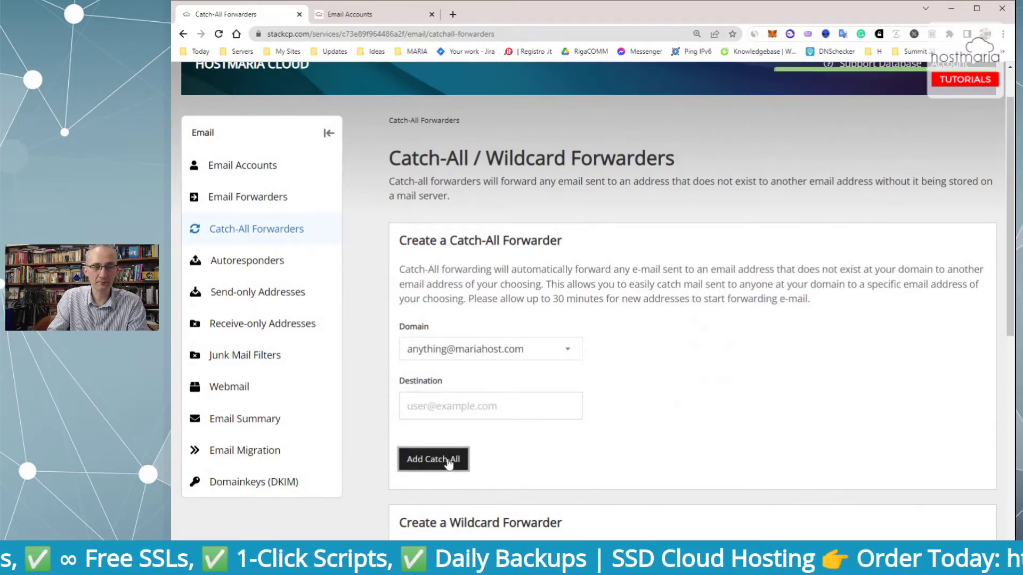
left_click(434, 459)
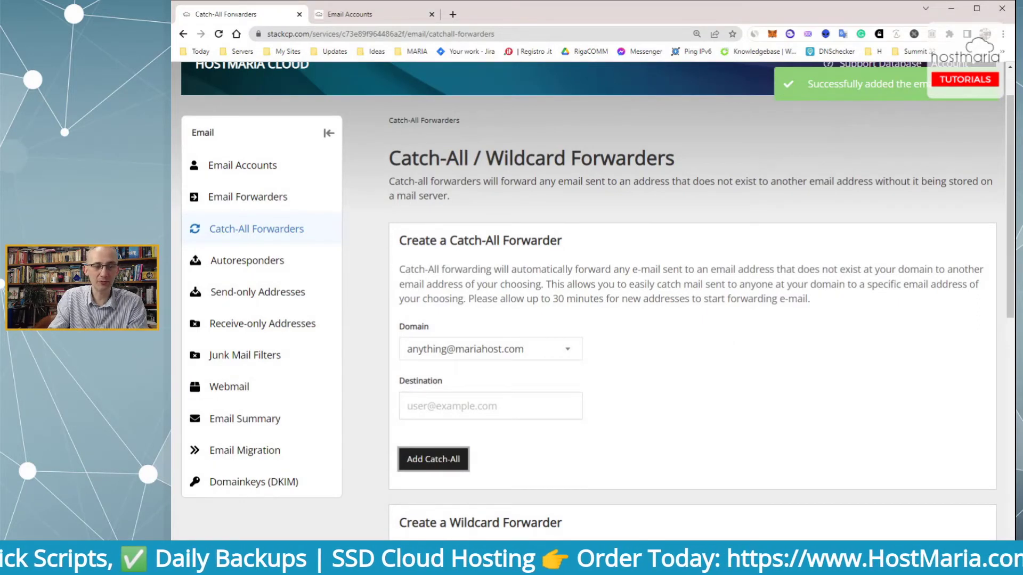
scroll("down", 3)
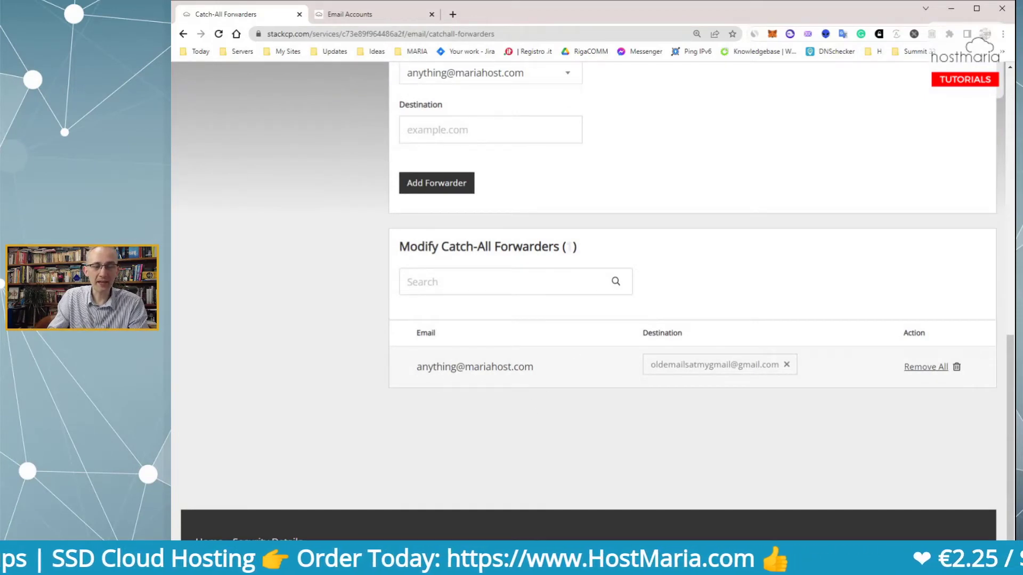
double_click(441, 367)
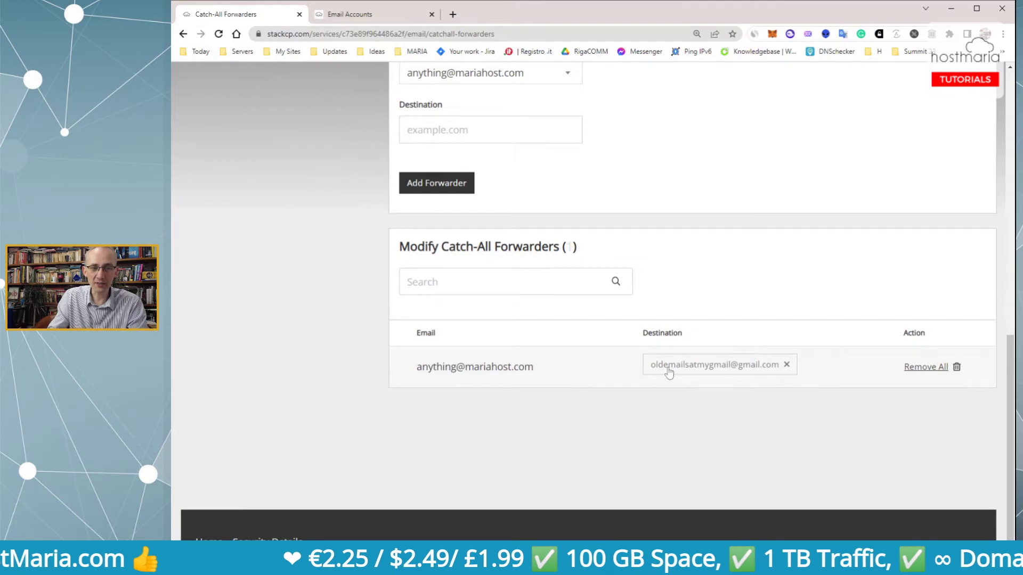
mouse_move(728, 379)
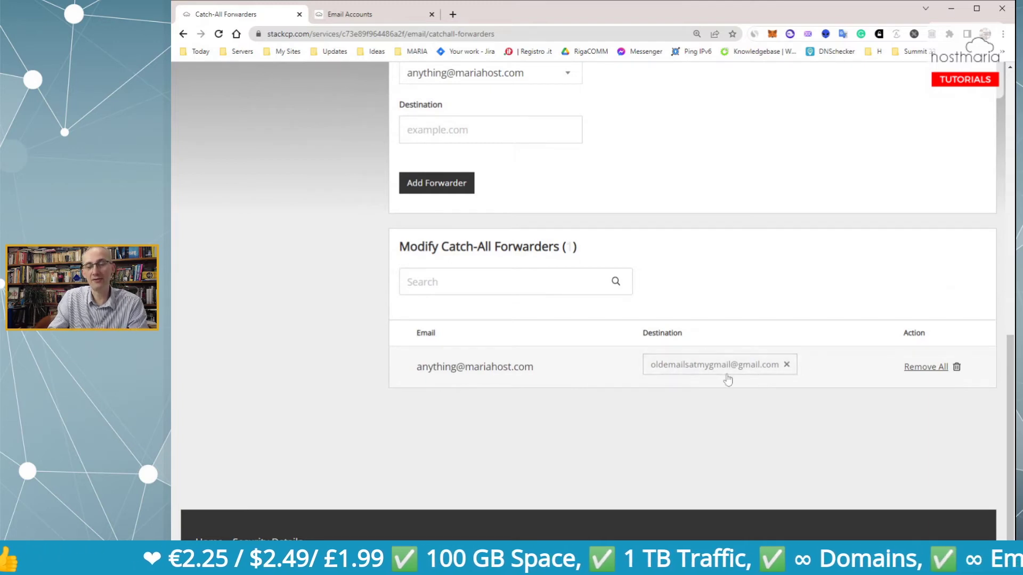
scroll("up", 3)
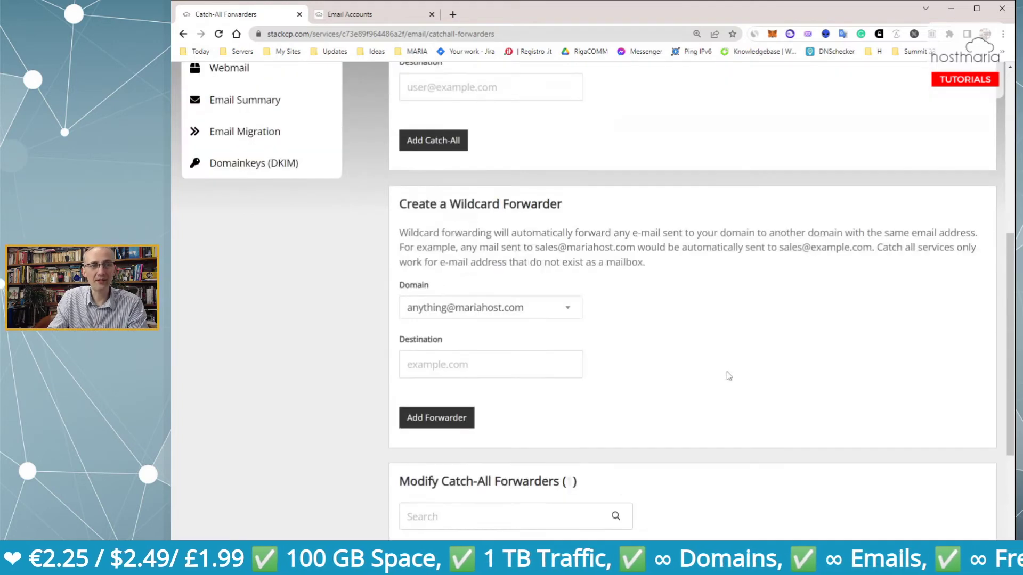
scroll("up", 3)
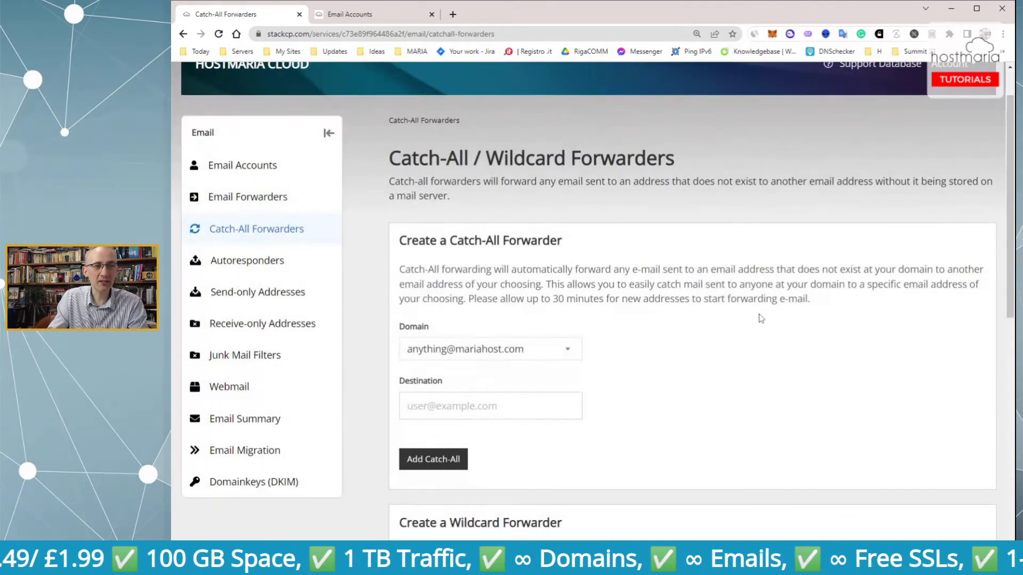
left_click(256, 229)
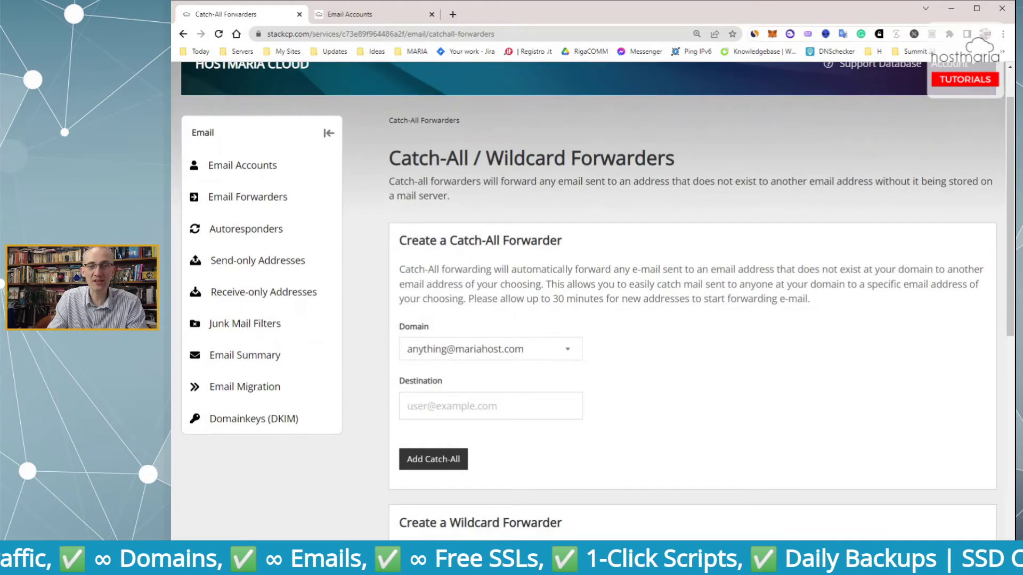
scroll("down", 3)
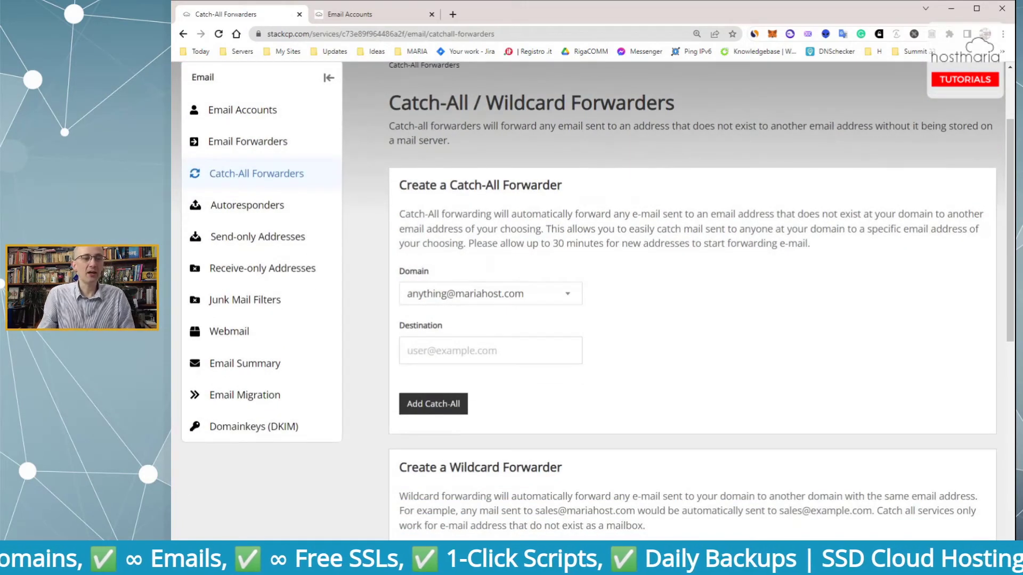